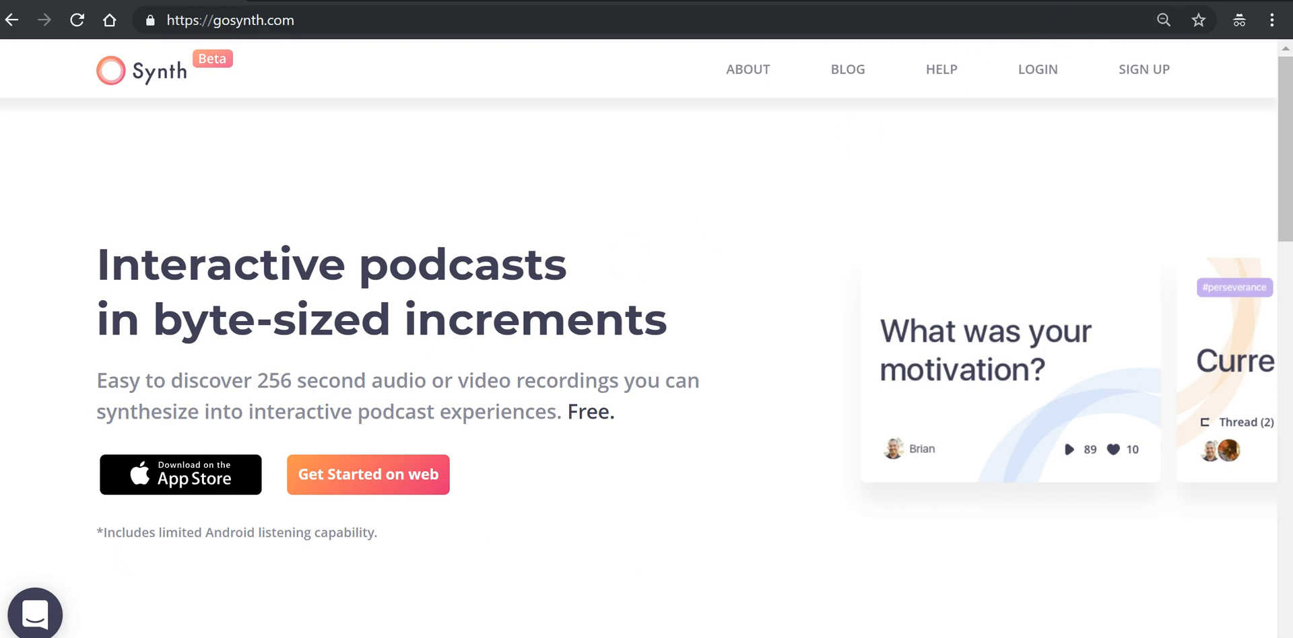
- Log in from the gosynth.com landing page to reach the signed-in feed
left_click(368, 474)
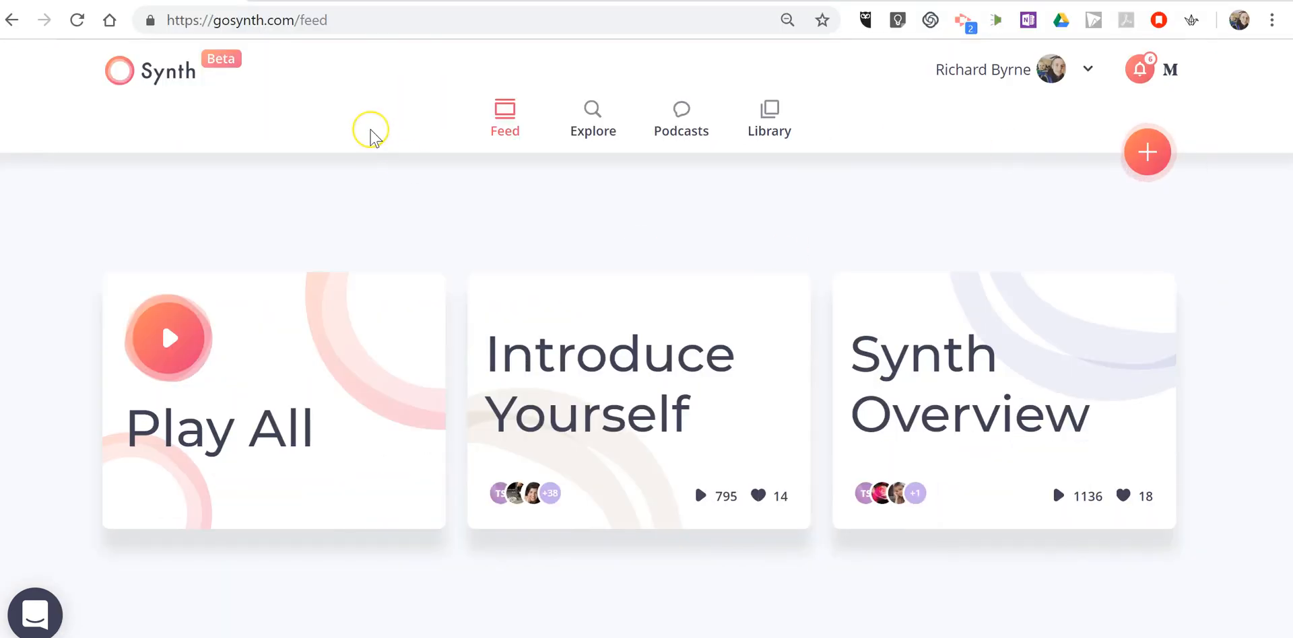
mouse_move(371, 138)
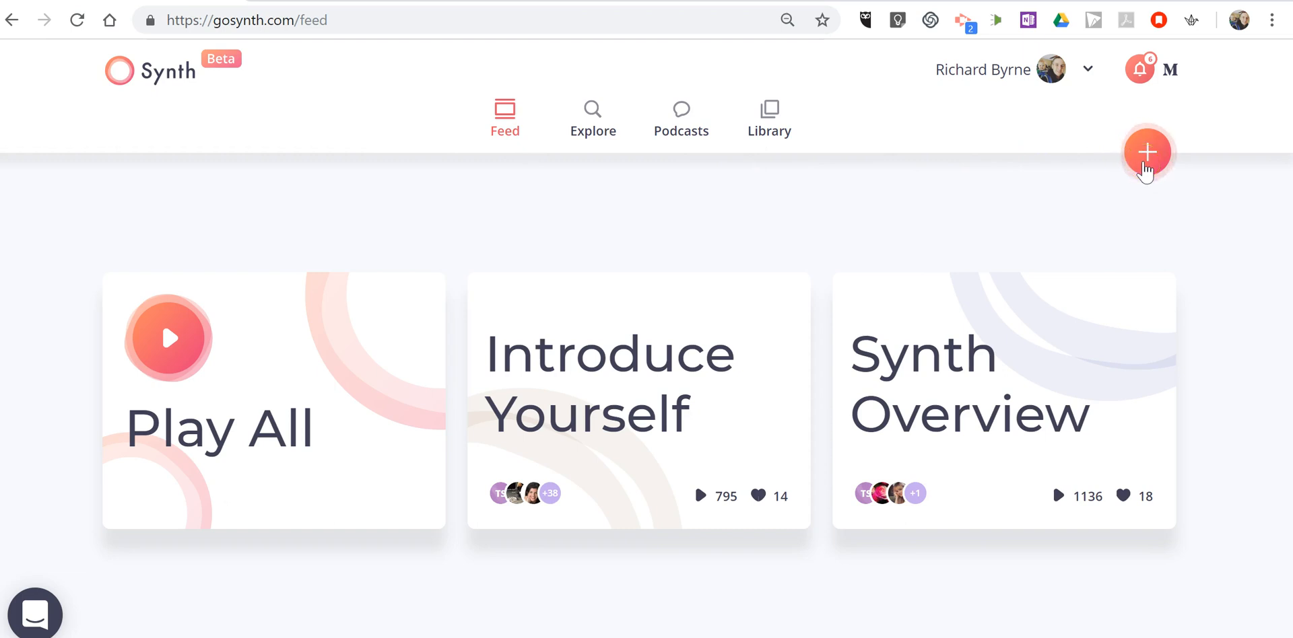
- Start a new recording from the + button and capture about 21 seconds of audio
left_click(1147, 152)
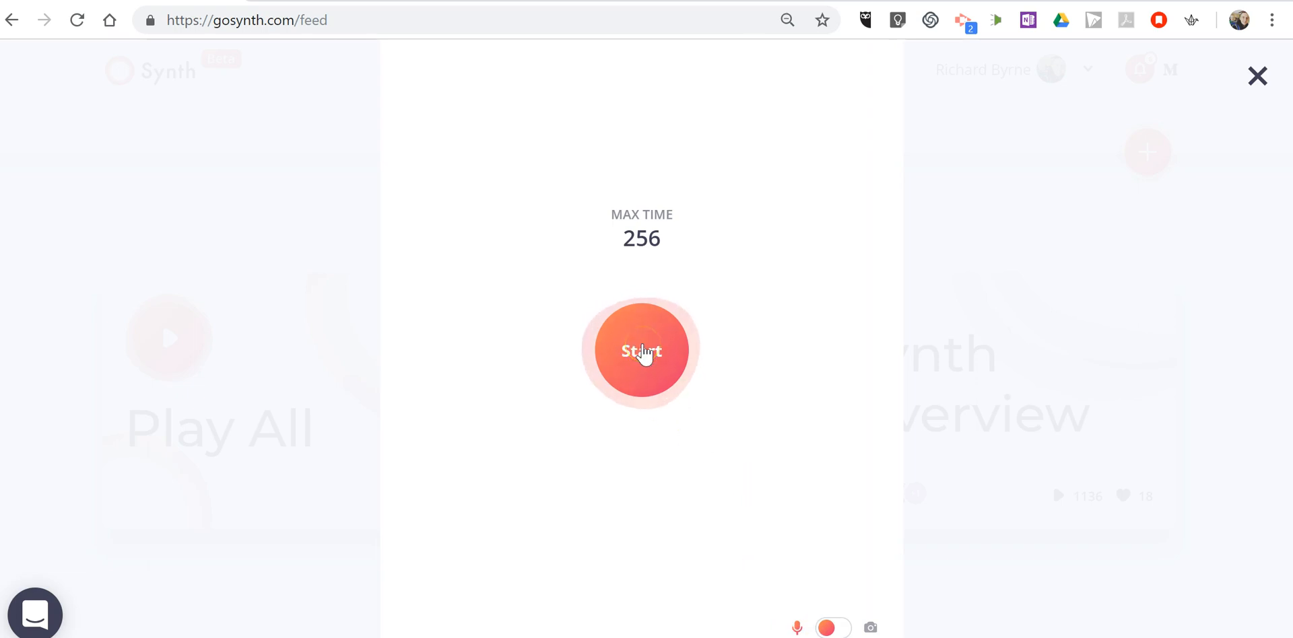
left_click(640, 351)
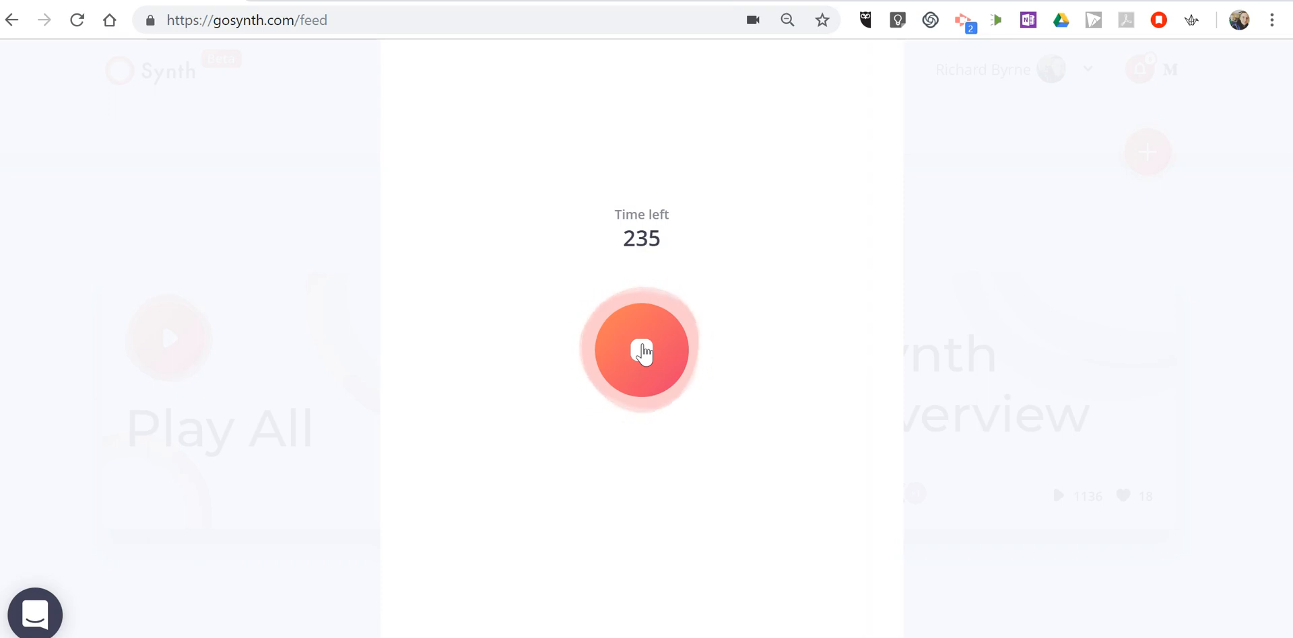
left_click(641, 350)
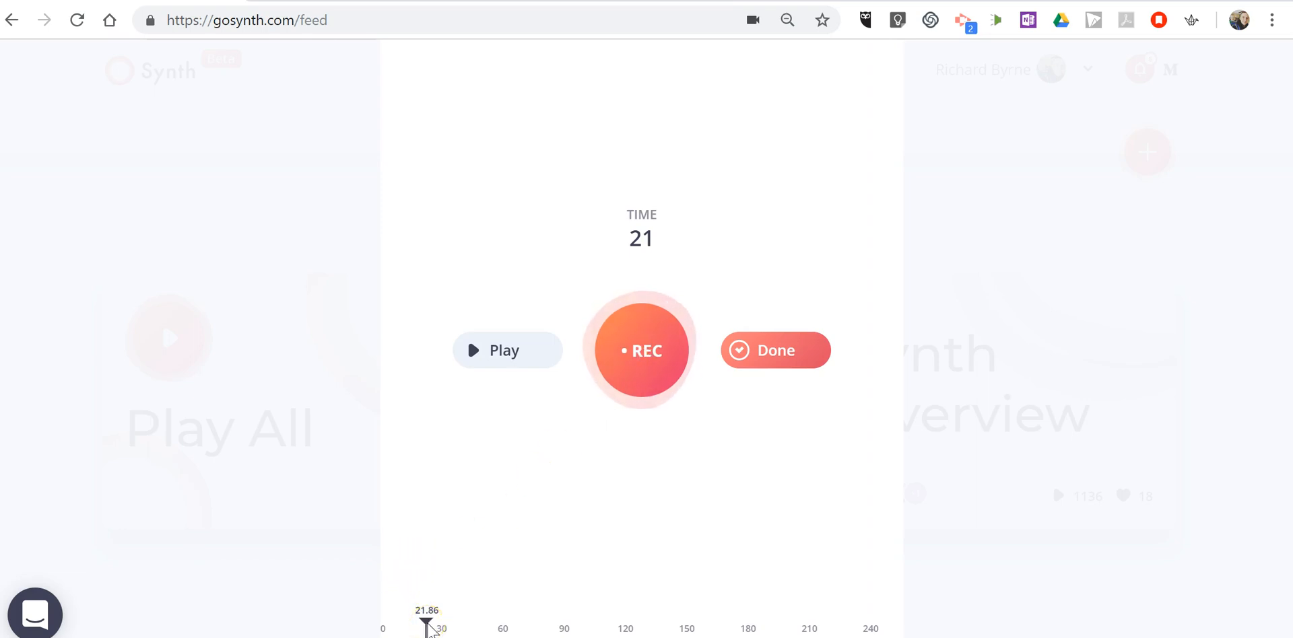
mouse_move(509, 602)
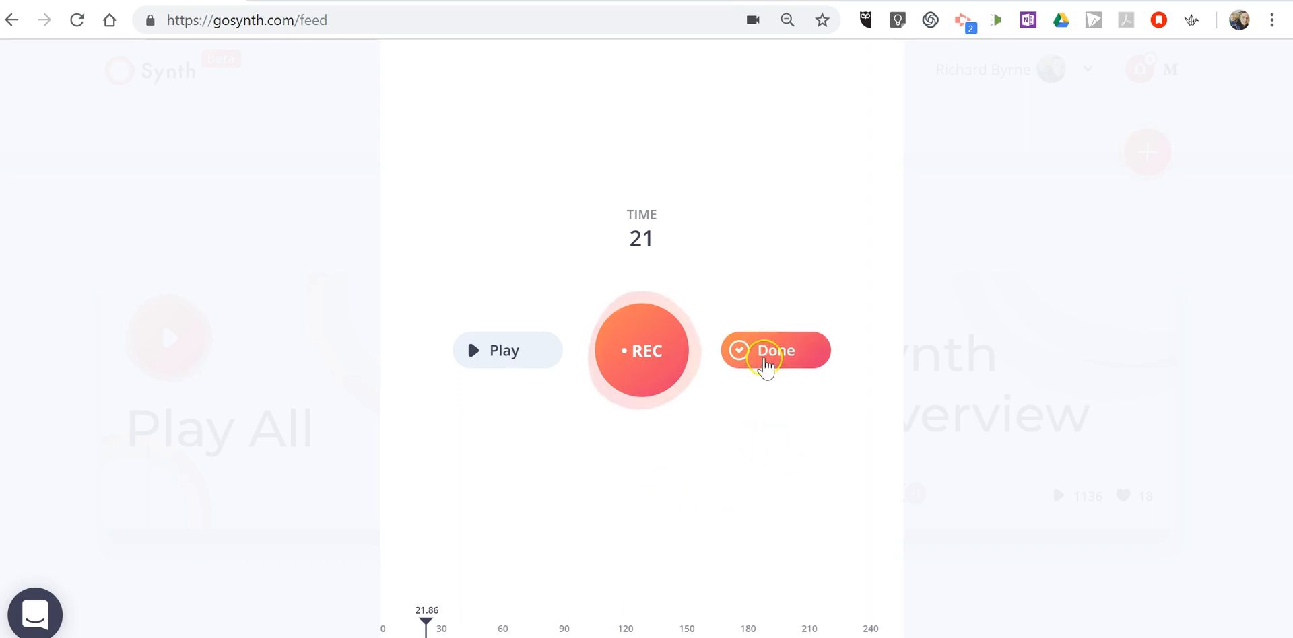
- Mark the clip Done and switch the Transcription toggle to On
left_click(774, 351)
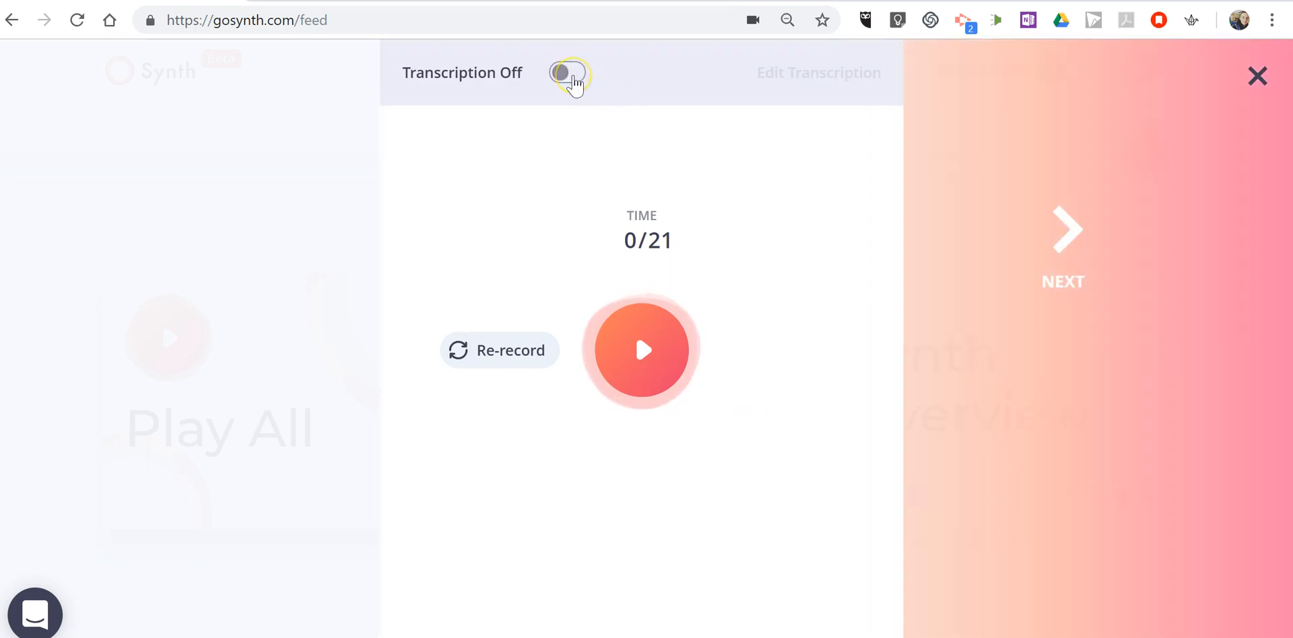
left_click(567, 73)
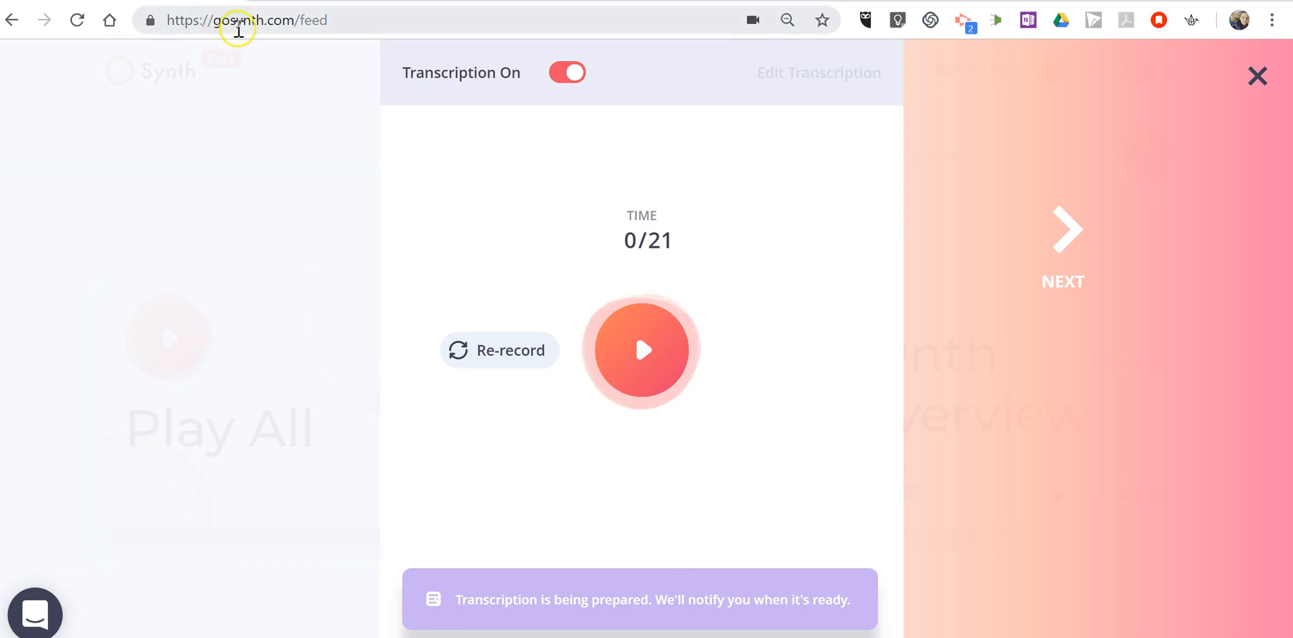
mouse_move(569, 427)
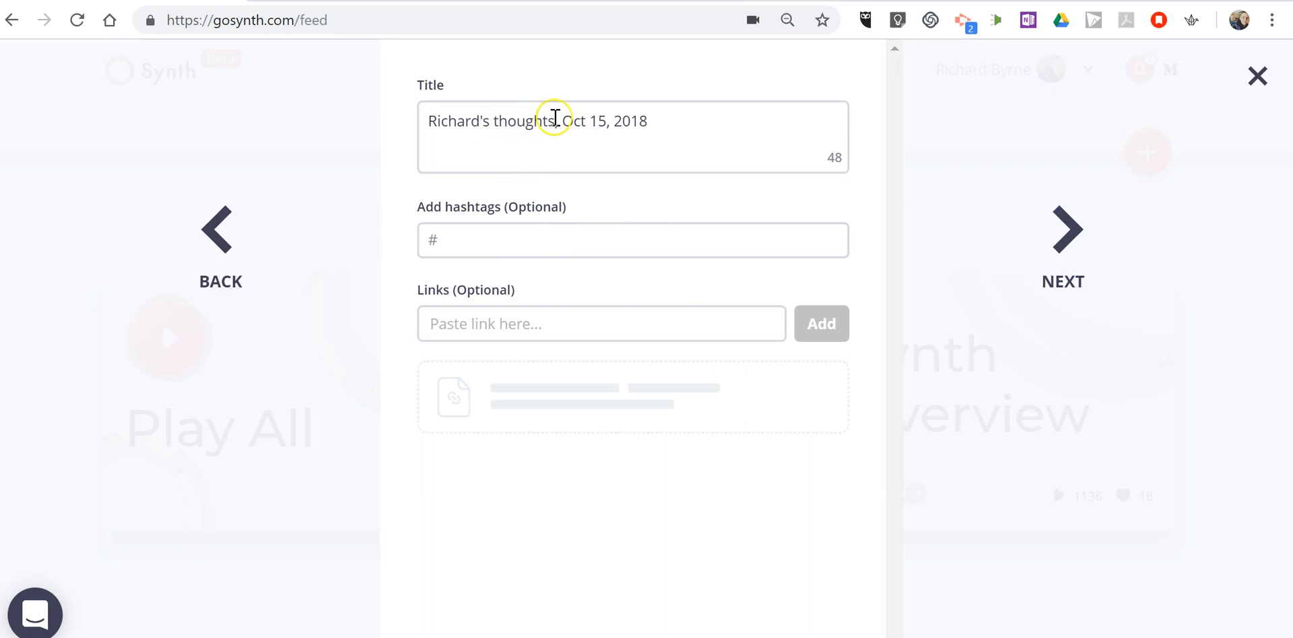
- Retitle the clip to "Richard's thoughts about current events. (Sample recording)"
left_click(553, 120)
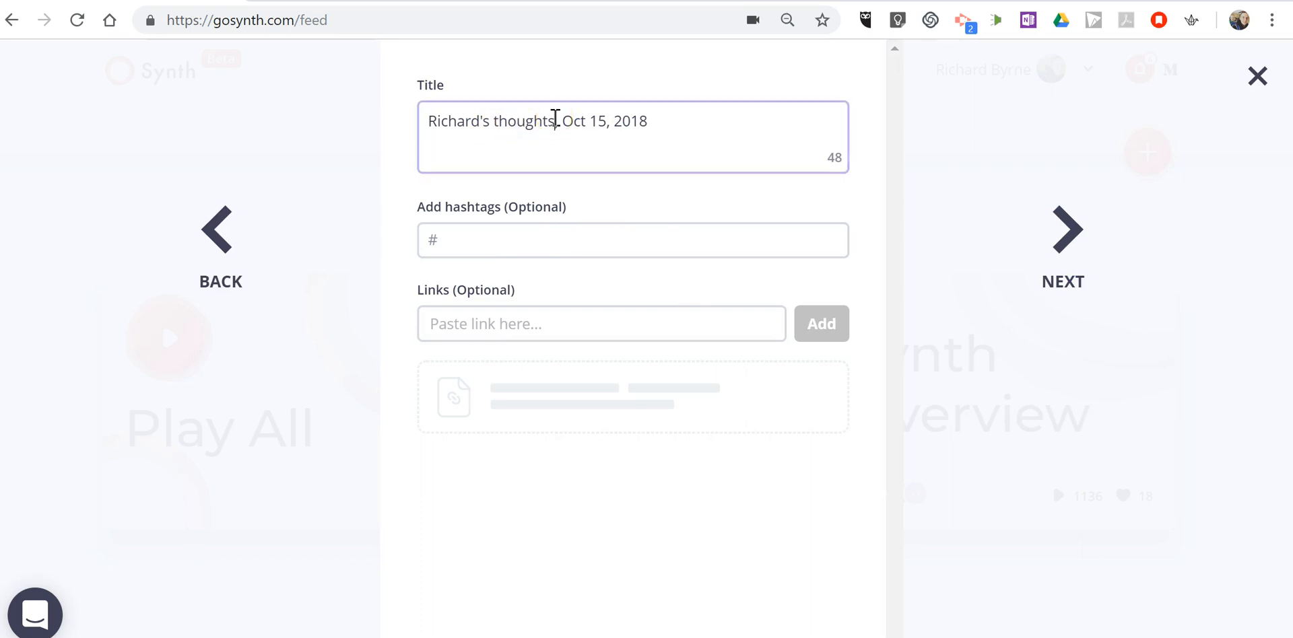
type("about Cur")
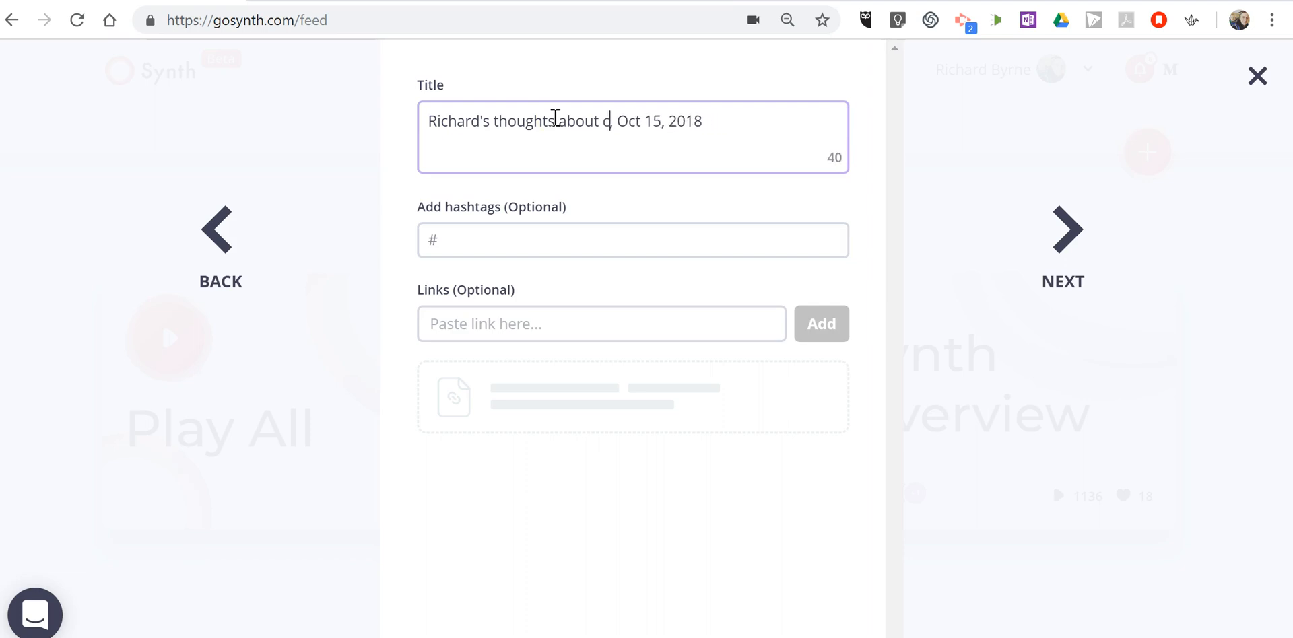
type("urrent events")
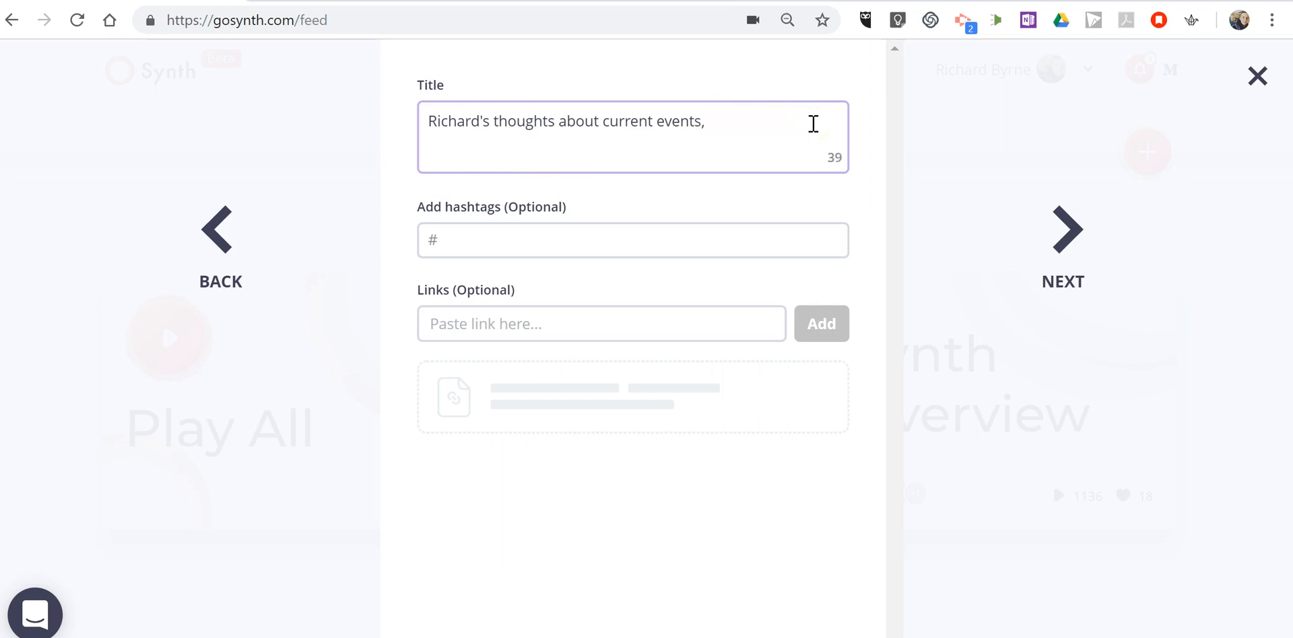
type("/.")
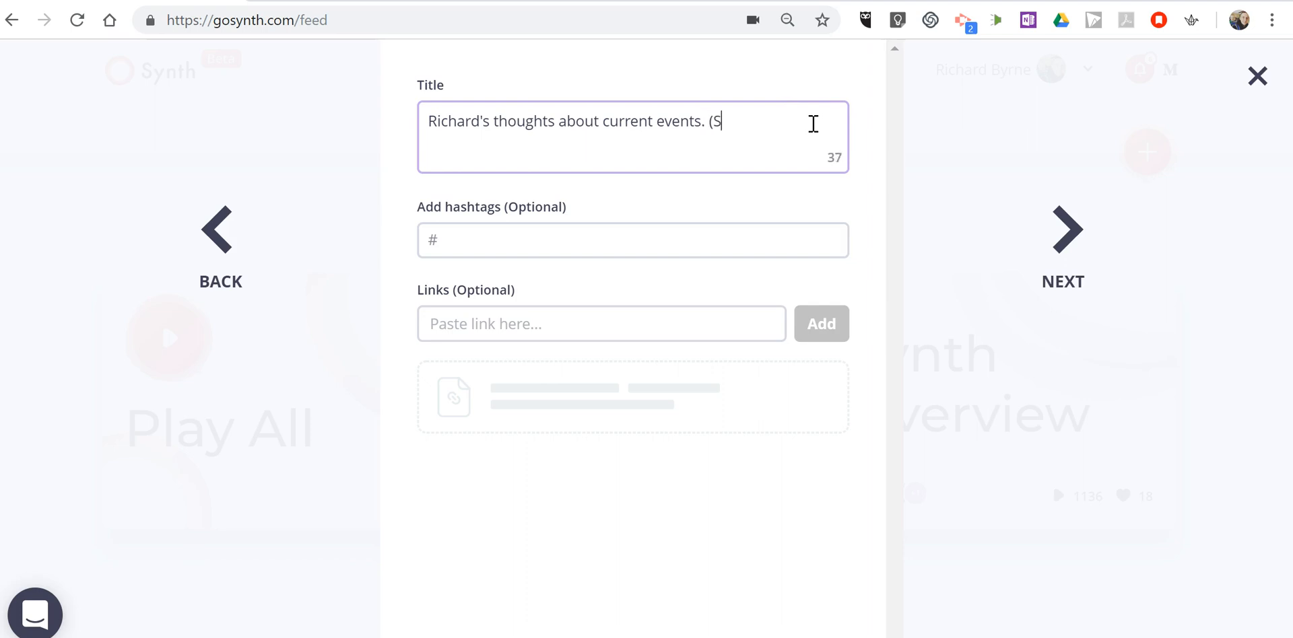
type("ample recor")
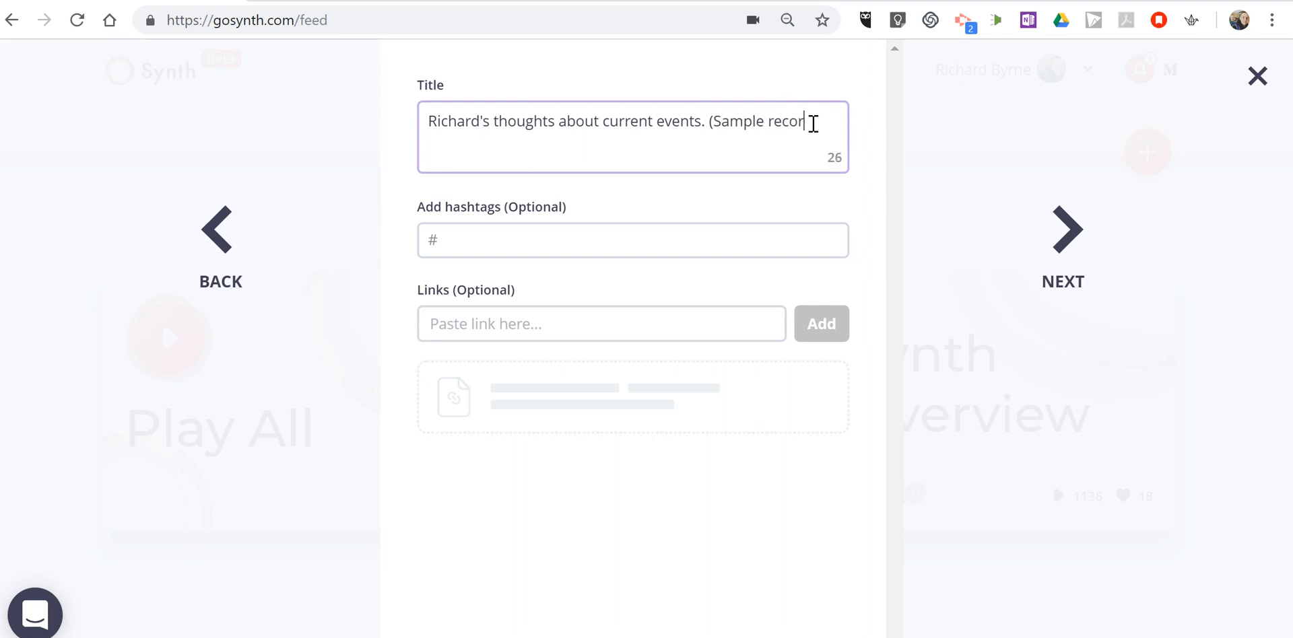
type("ding)")
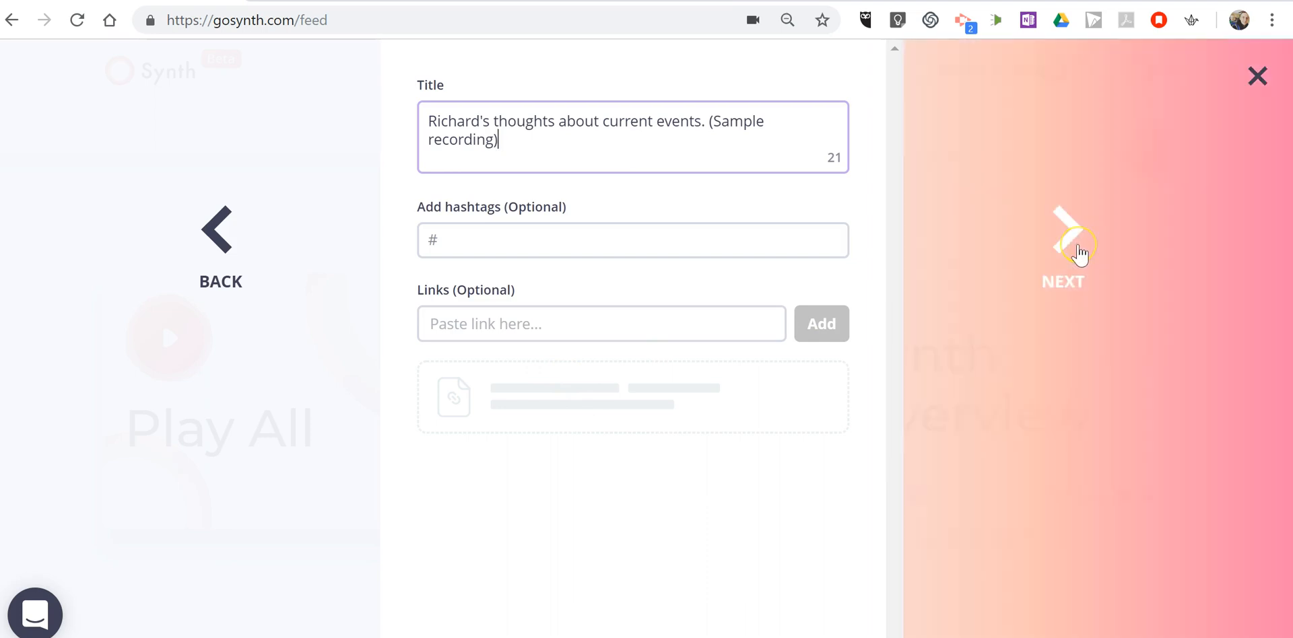
- Advance to sharing, set the destination to Explore, and publish the recording
left_click(1064, 247)
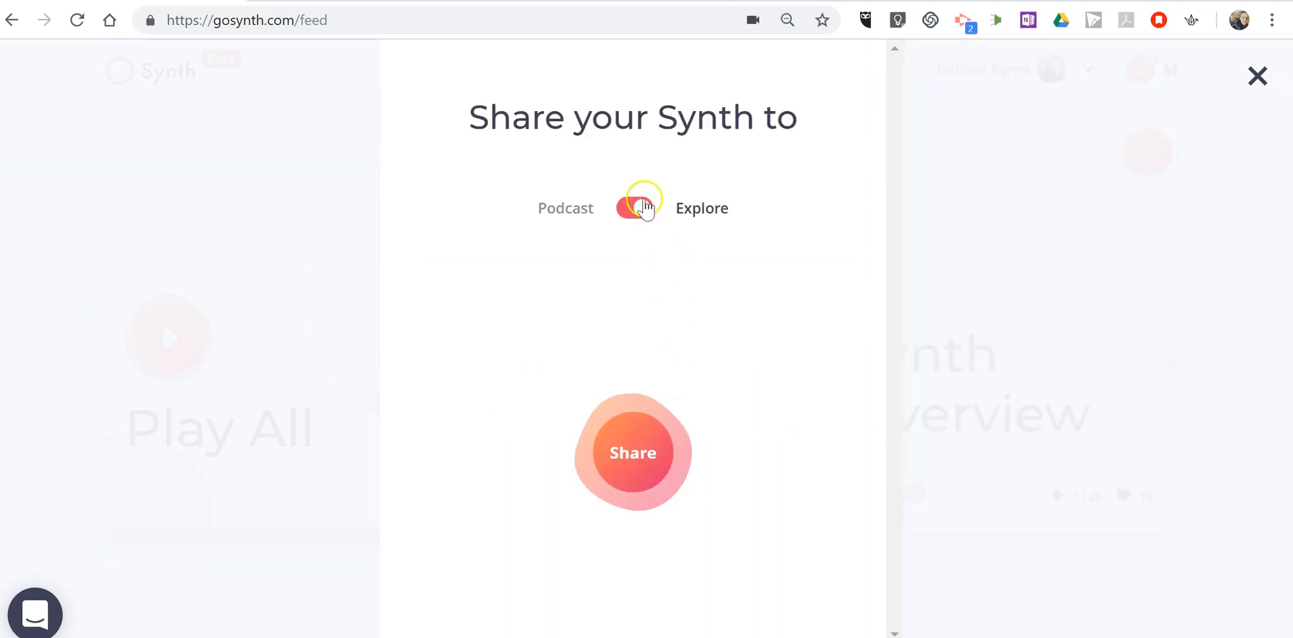
left_click(635, 209)
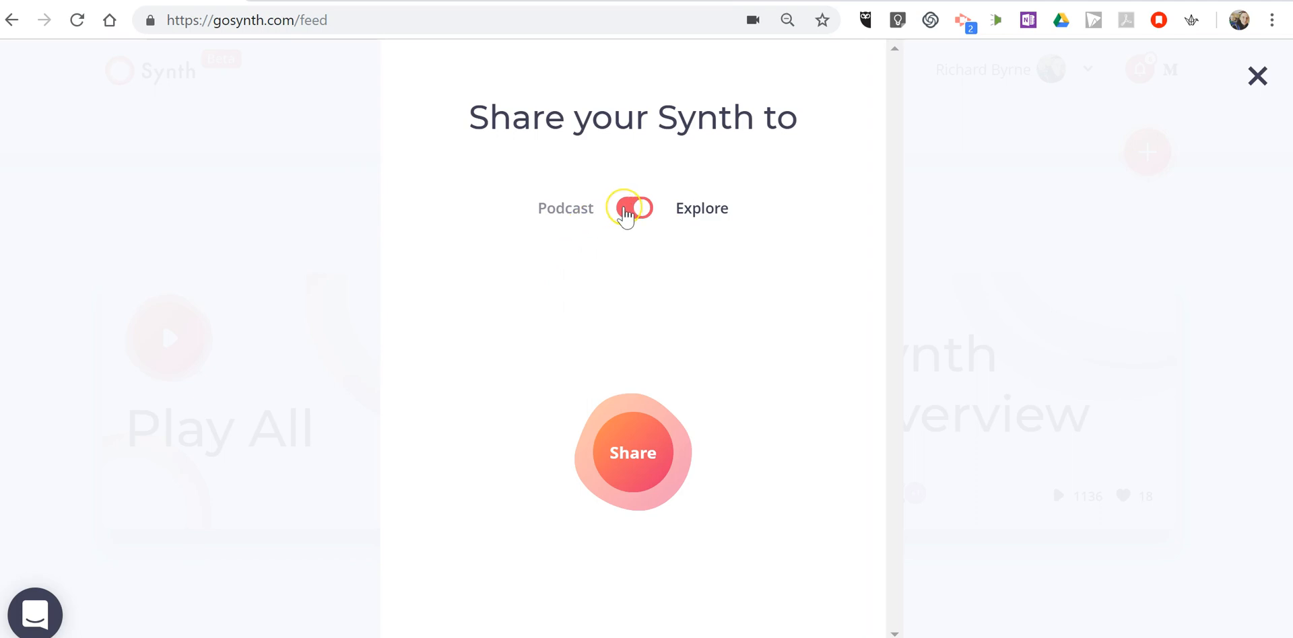
left_click(632, 208)
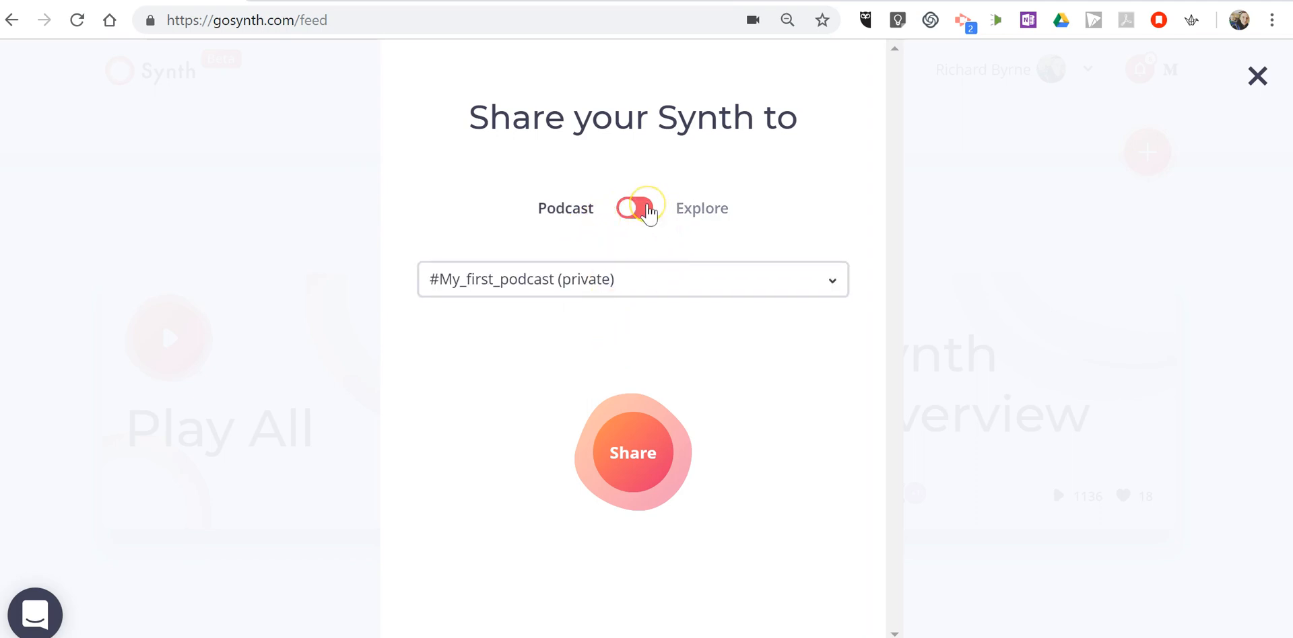
left_click(633, 208)
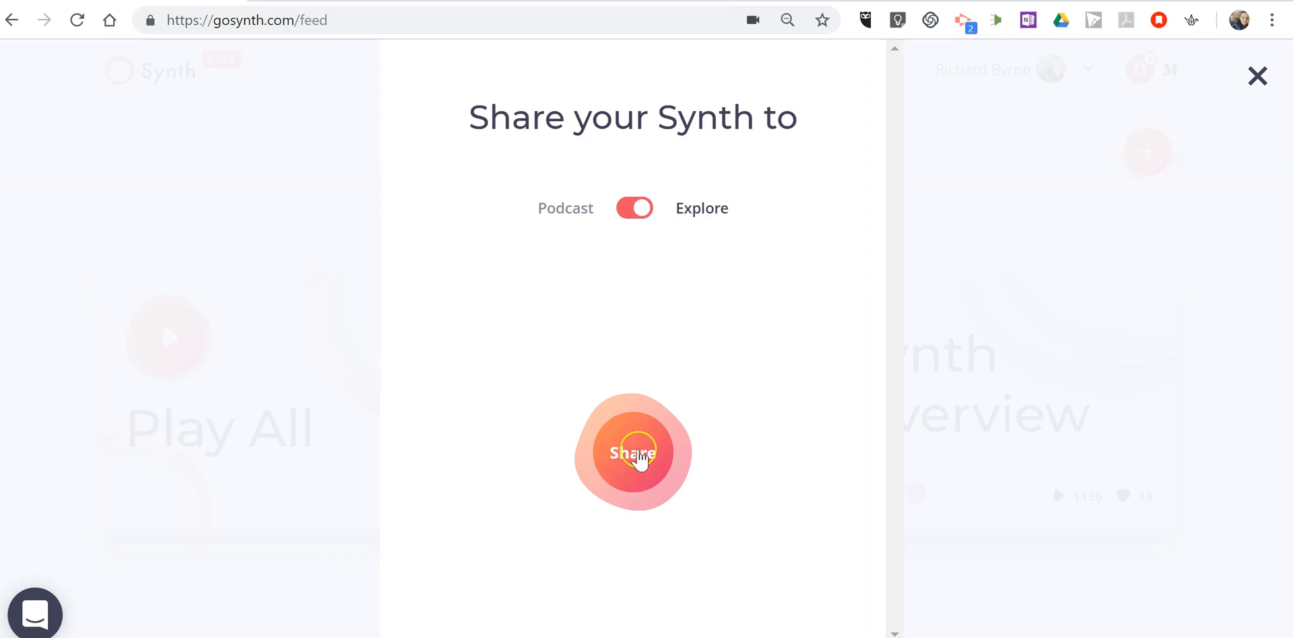
left_click(632, 451)
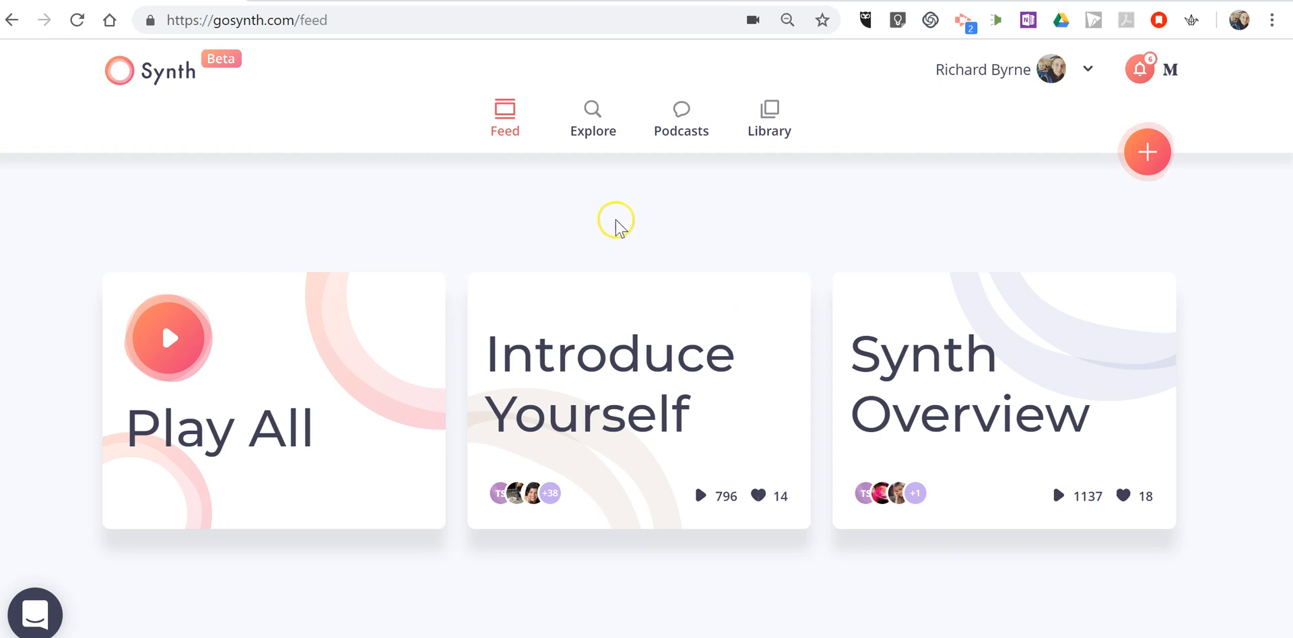
mouse_move(592, 115)
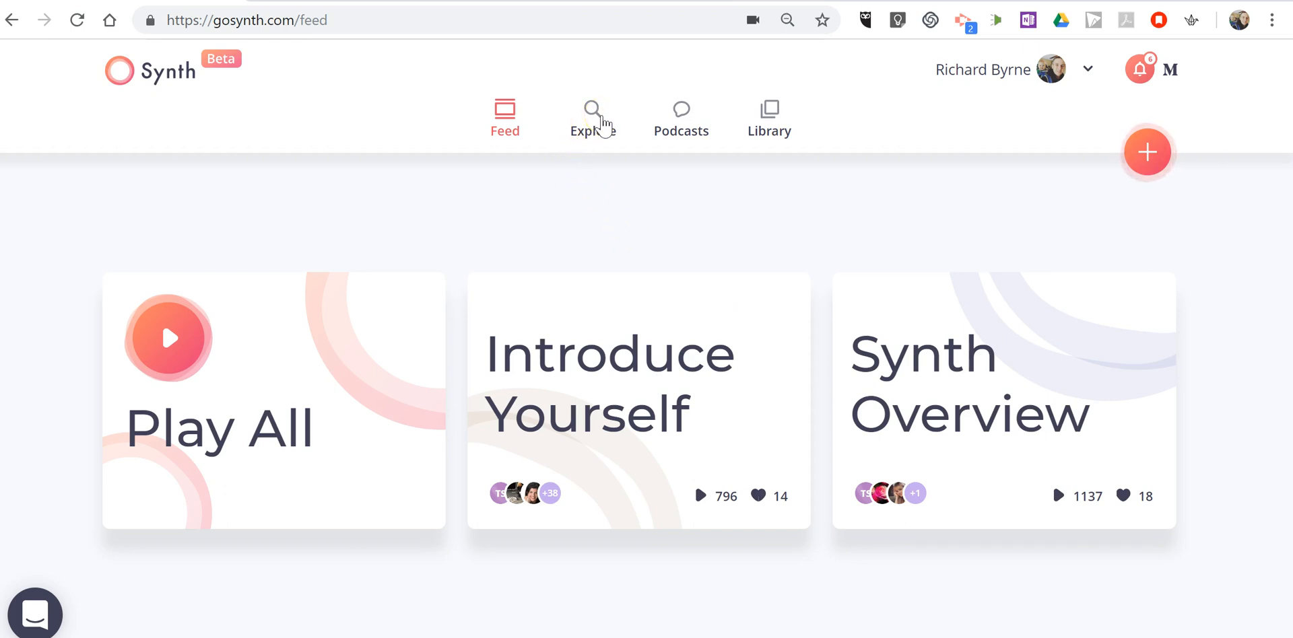
- Check the new post on Explore, then view the Library listing of own recordings
left_click(588, 118)
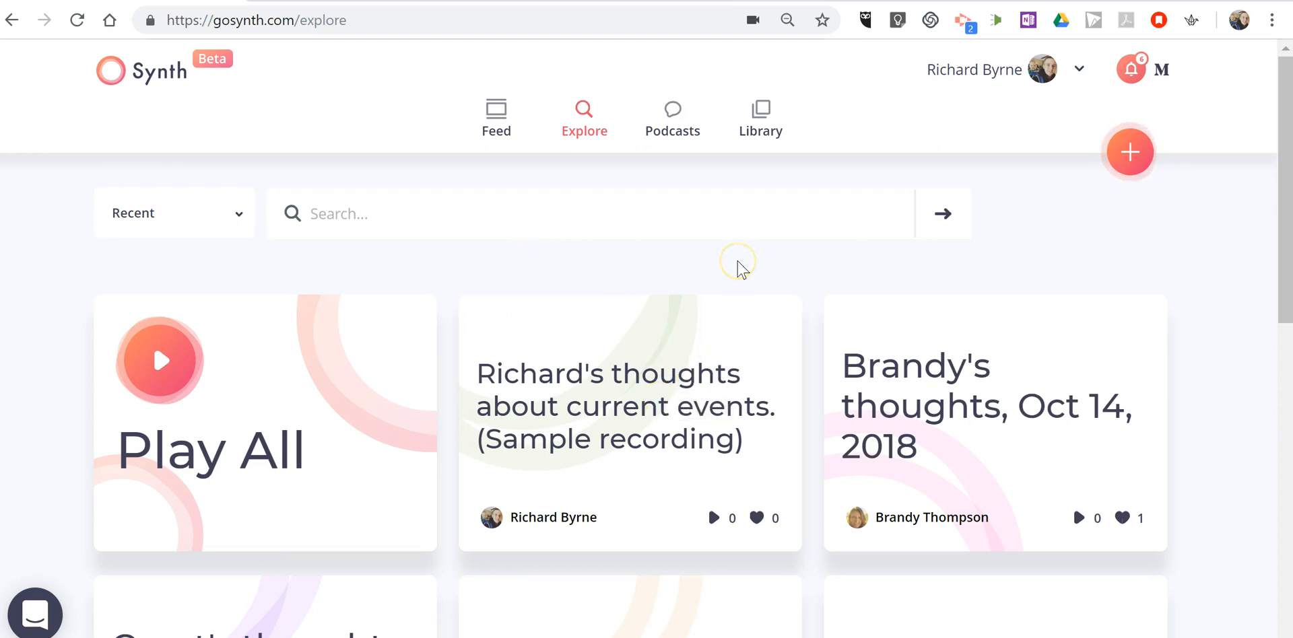
mouse_move(754, 99)
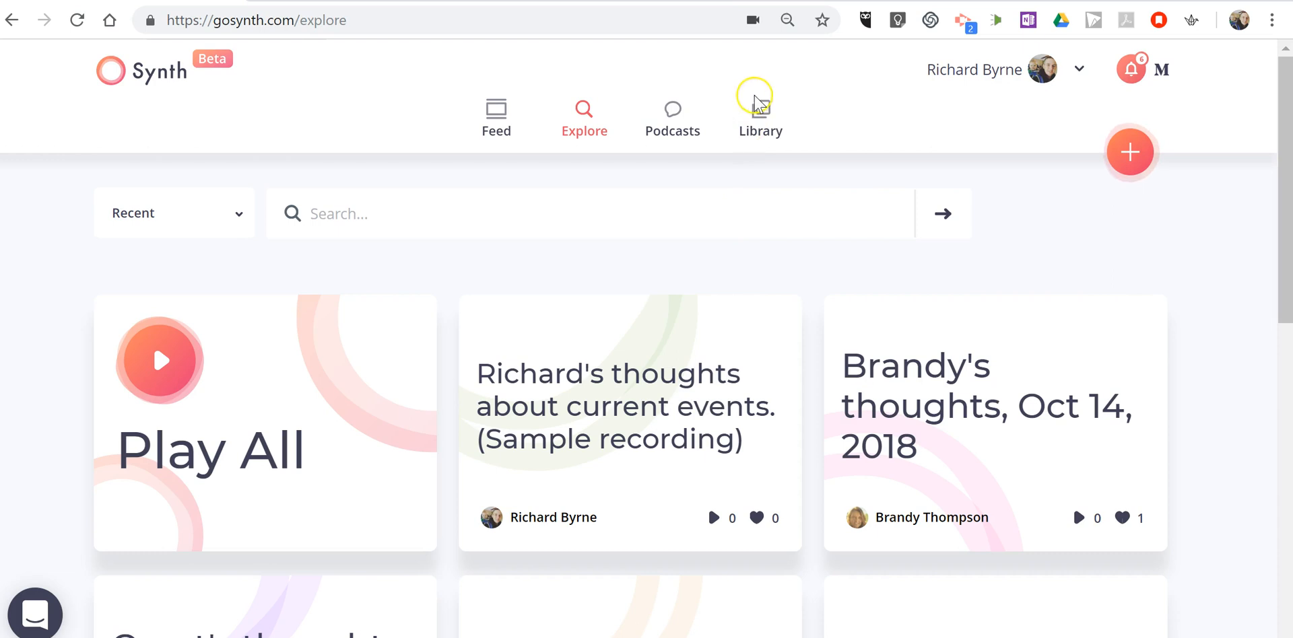
left_click(760, 115)
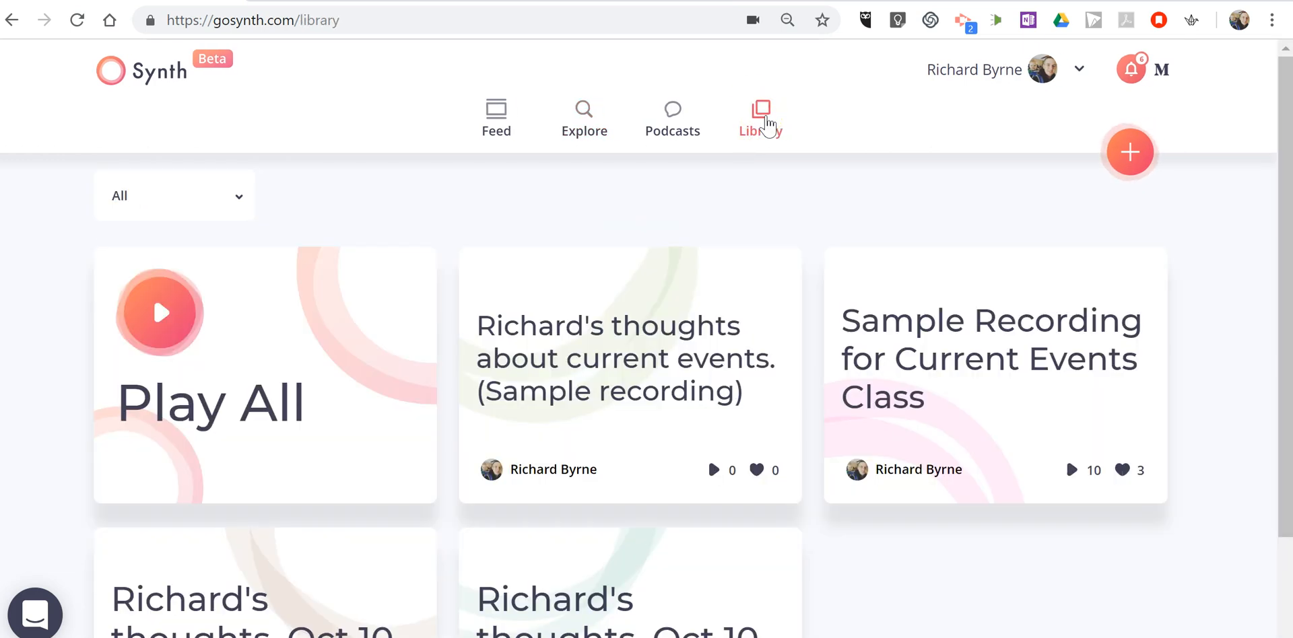
scroll("down", 3)
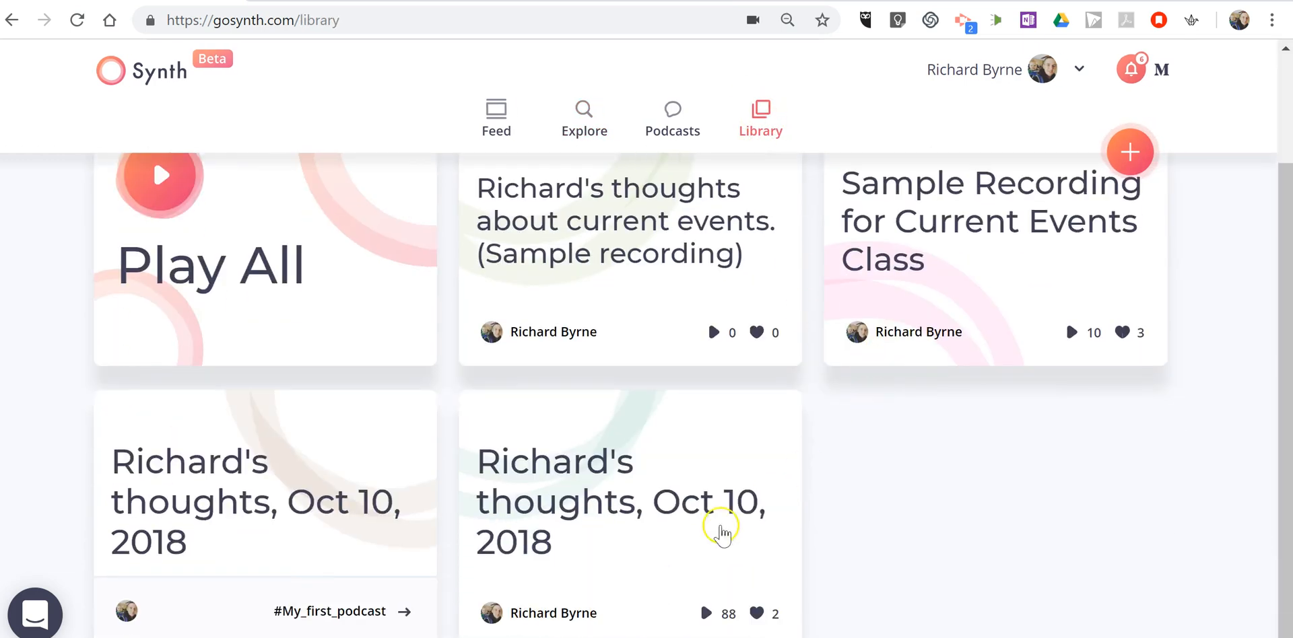
mouse_move(565, 448)
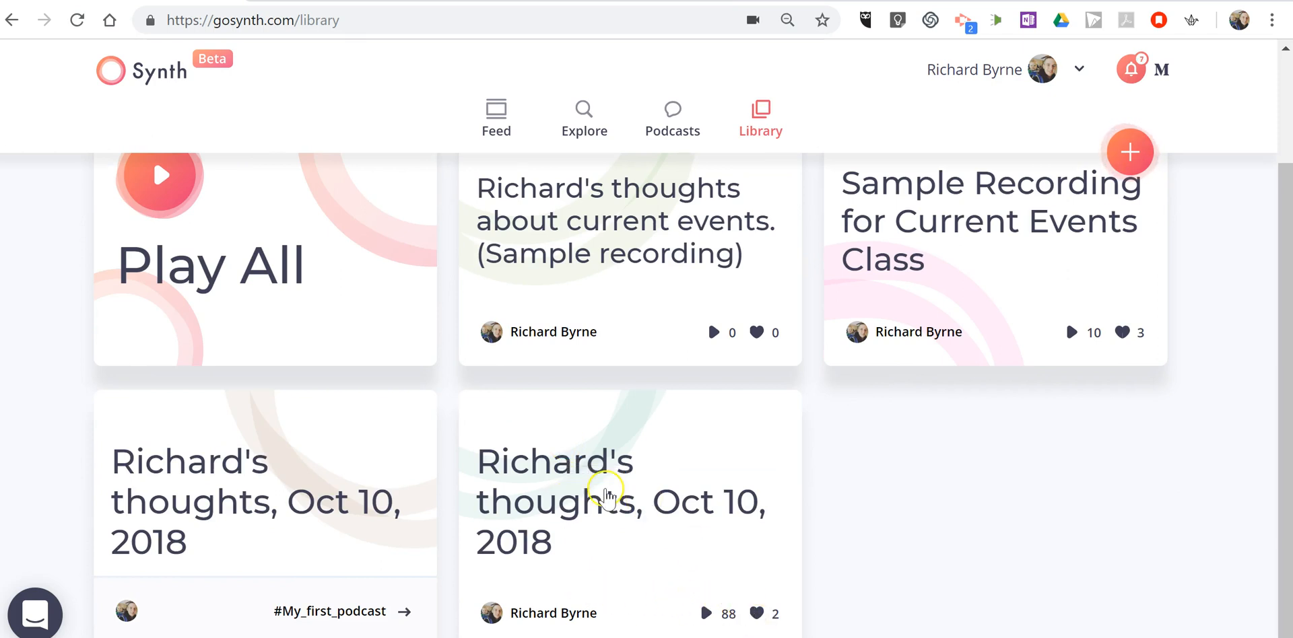
- Open the Oct 10, 2018 recording with 88 plays and view its Comments (1) and Thread (0)
left_click(606, 495)
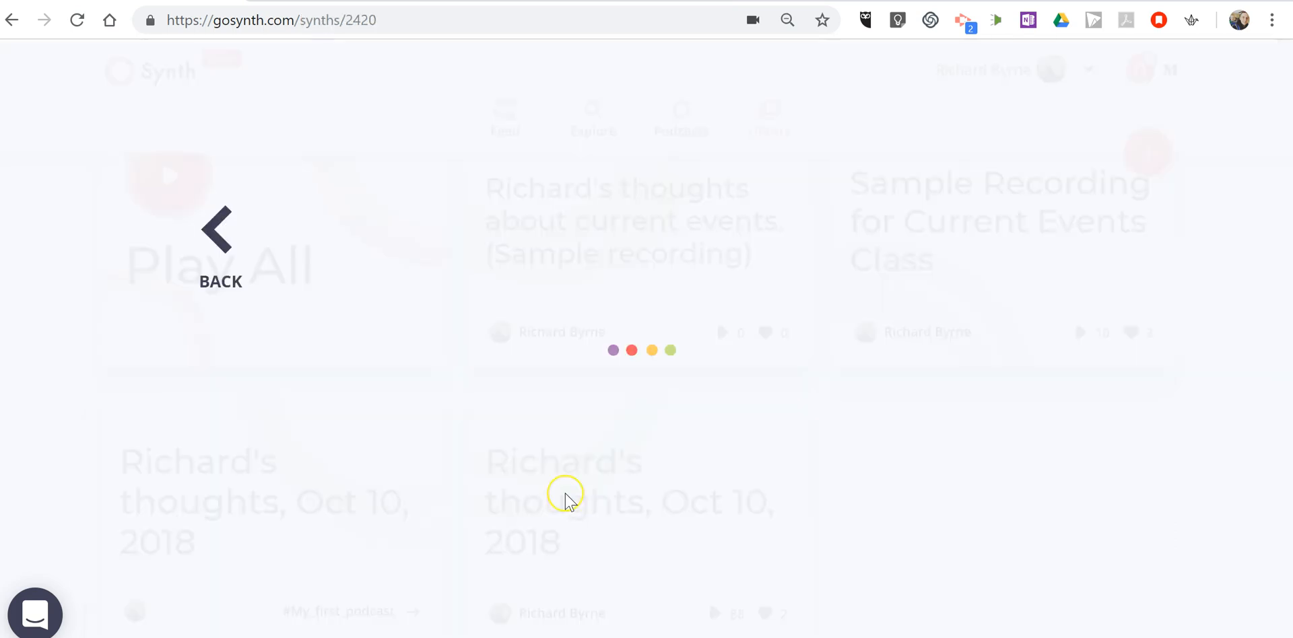
left_click(563, 502)
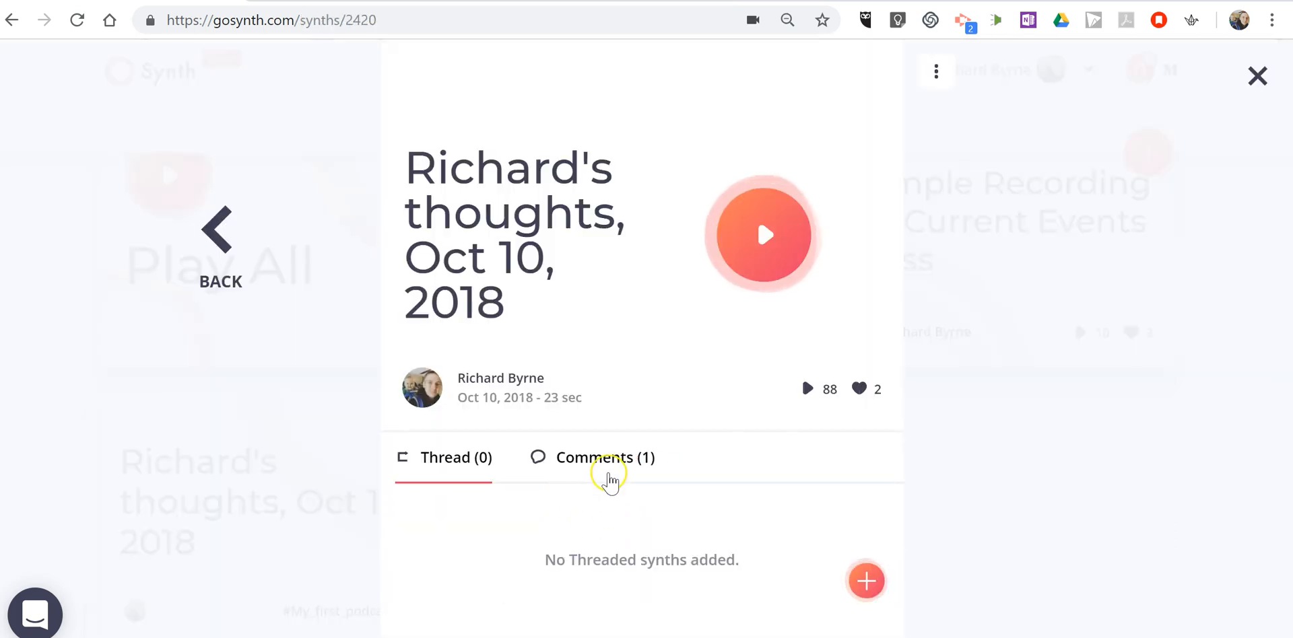
left_click(605, 458)
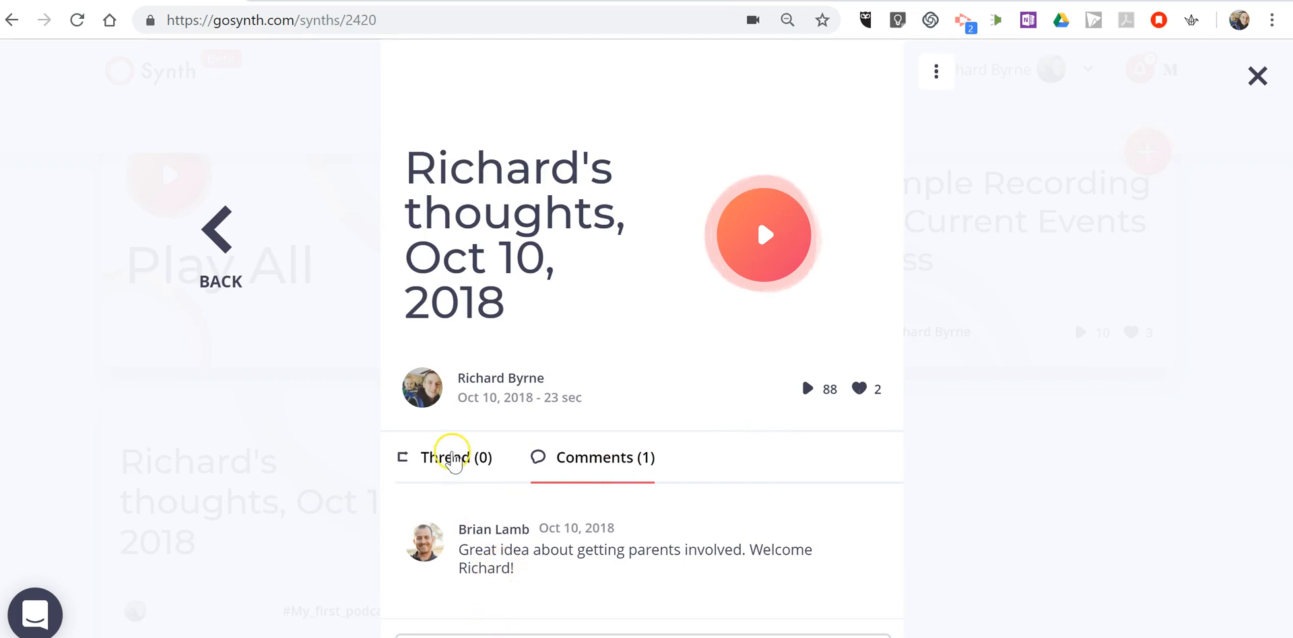
left_click(446, 458)
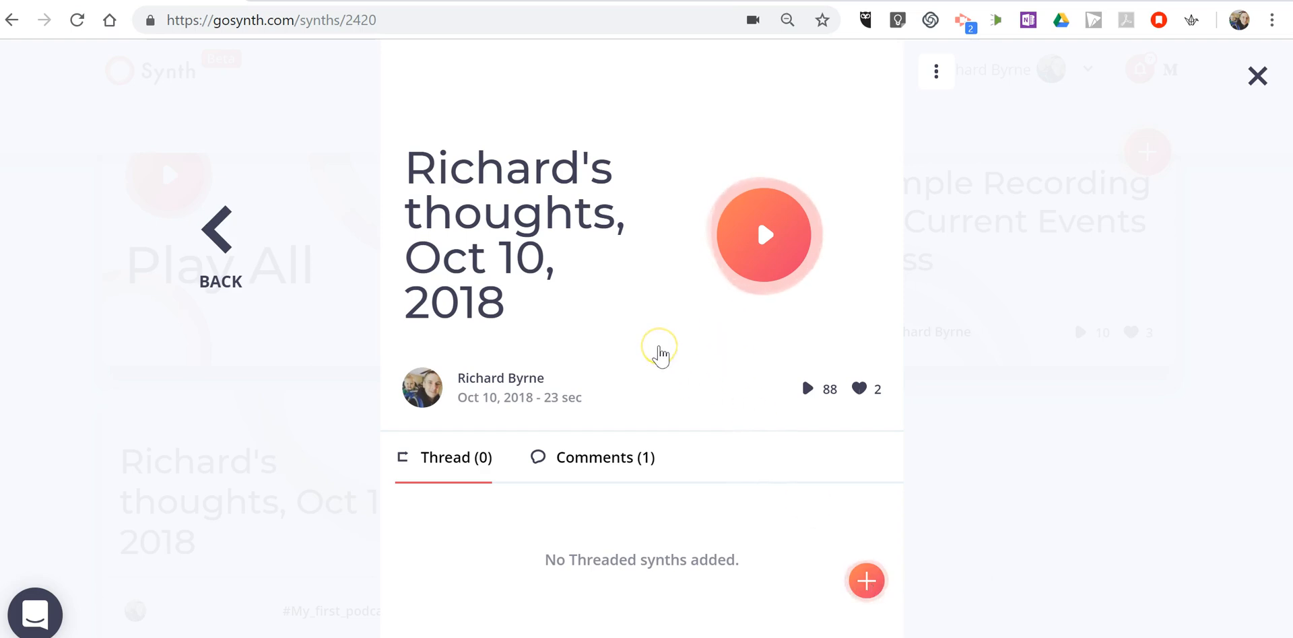
mouse_move(726, 256)
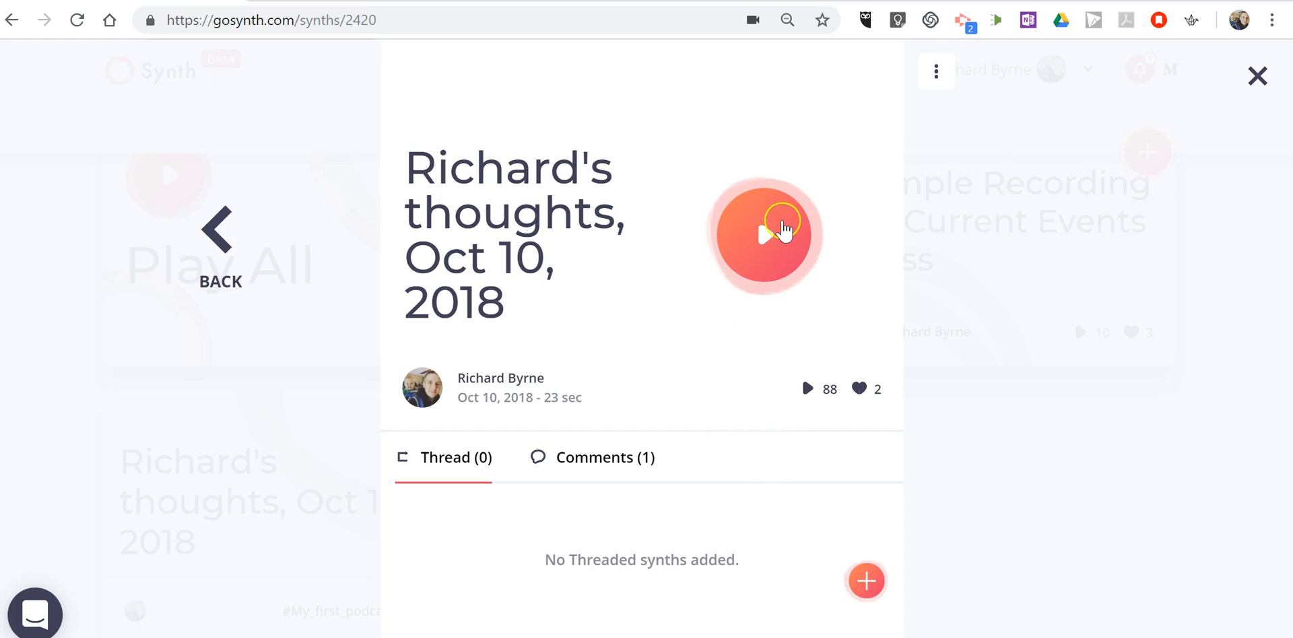
- Play the "Richard's thoughts, Oct 10, 2018" recording
left_click(763, 234)
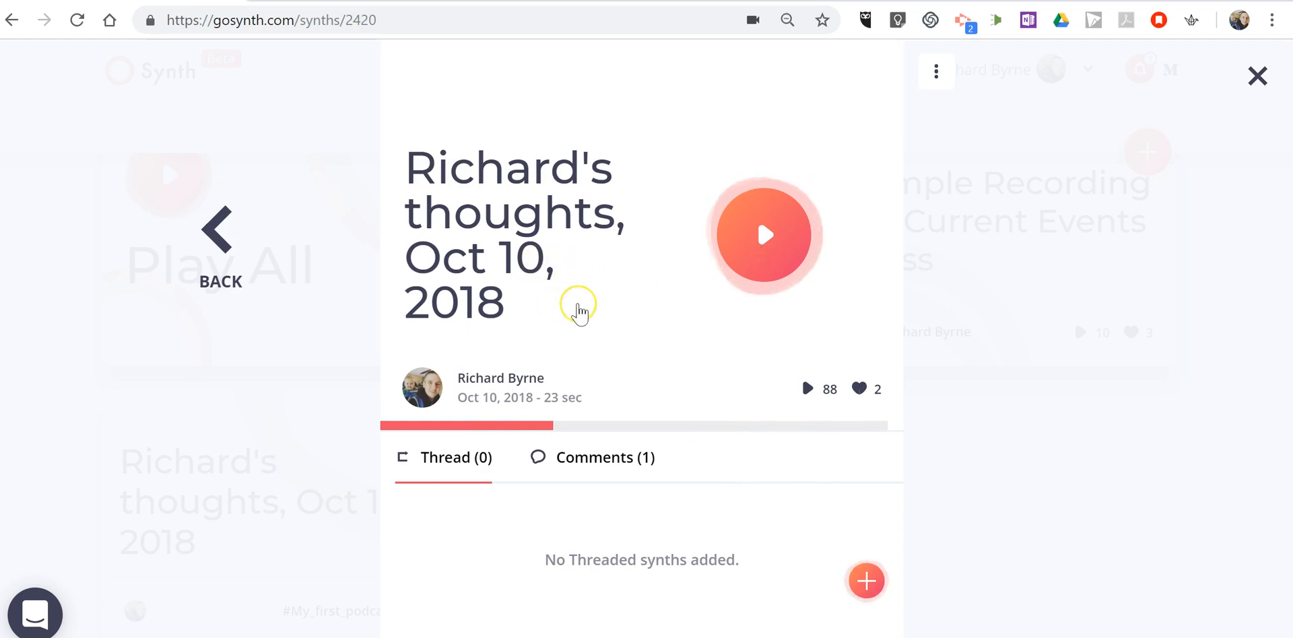
mouse_move(580, 313)
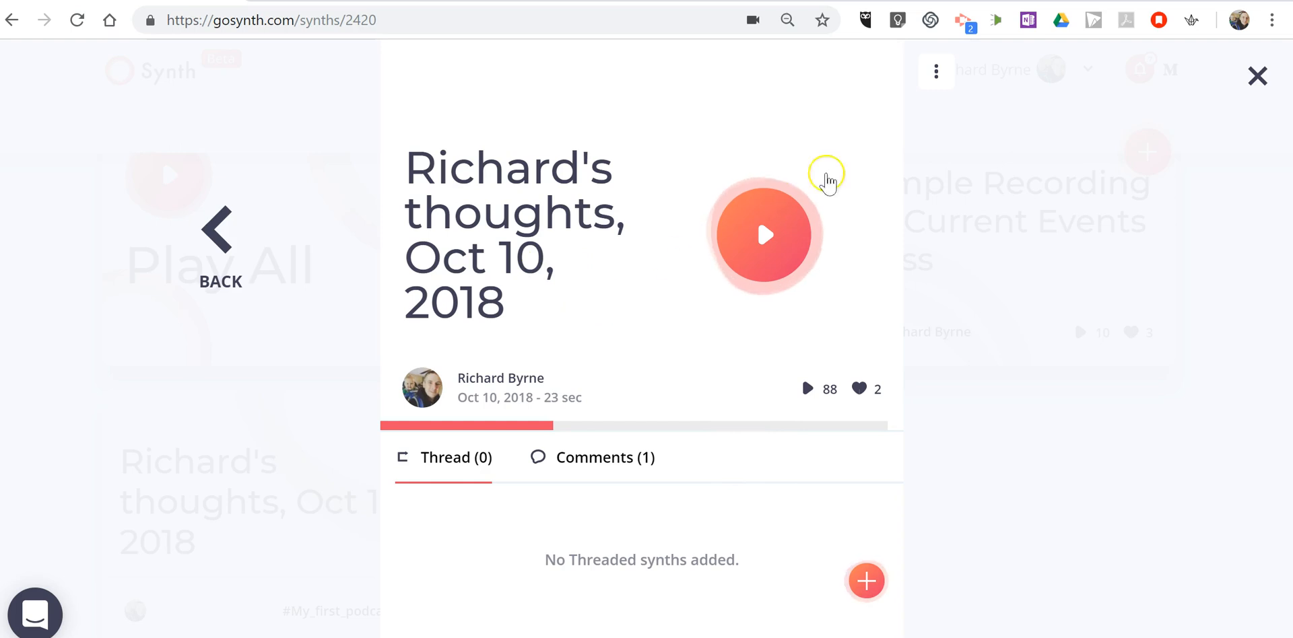
- Edit the transcript, replacing the misheard "cynthia" with "Synth", and save it
left_click(936, 71)
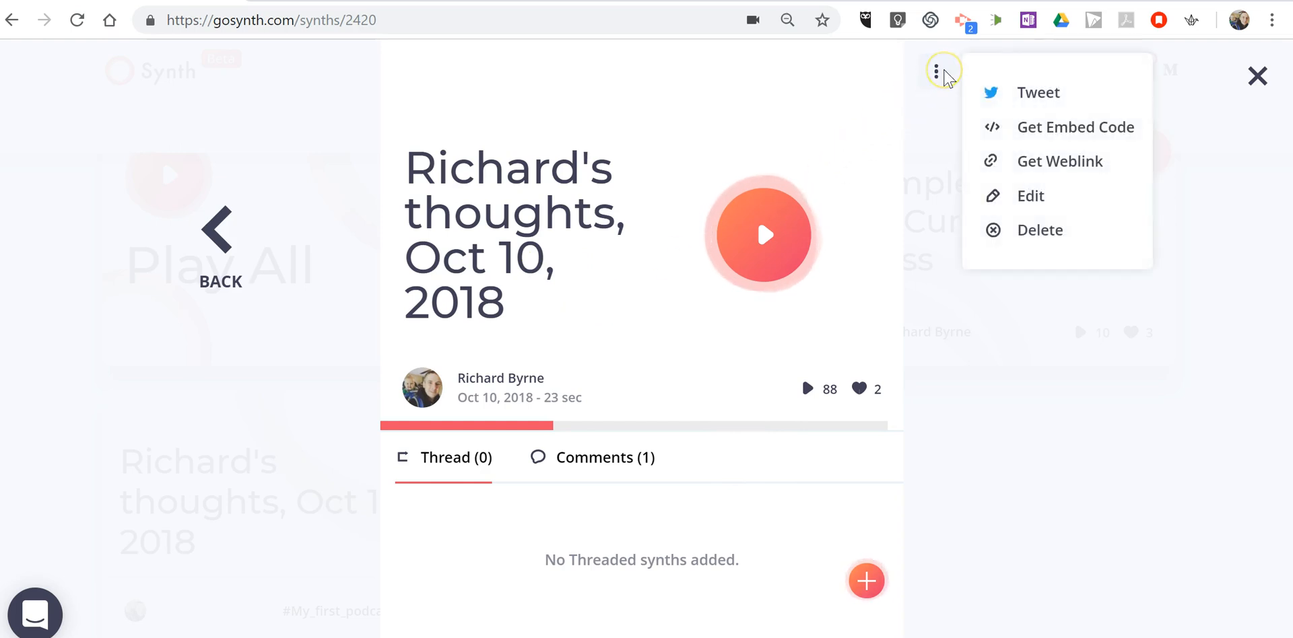
left_click(1030, 196)
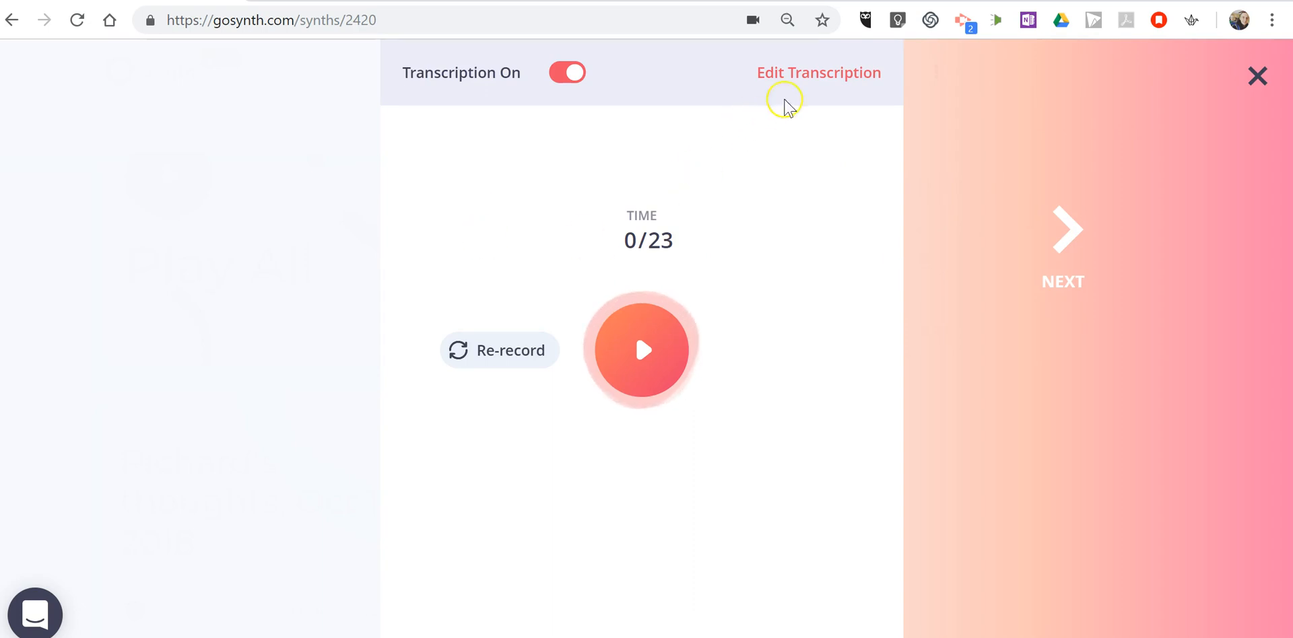
left_click(818, 73)
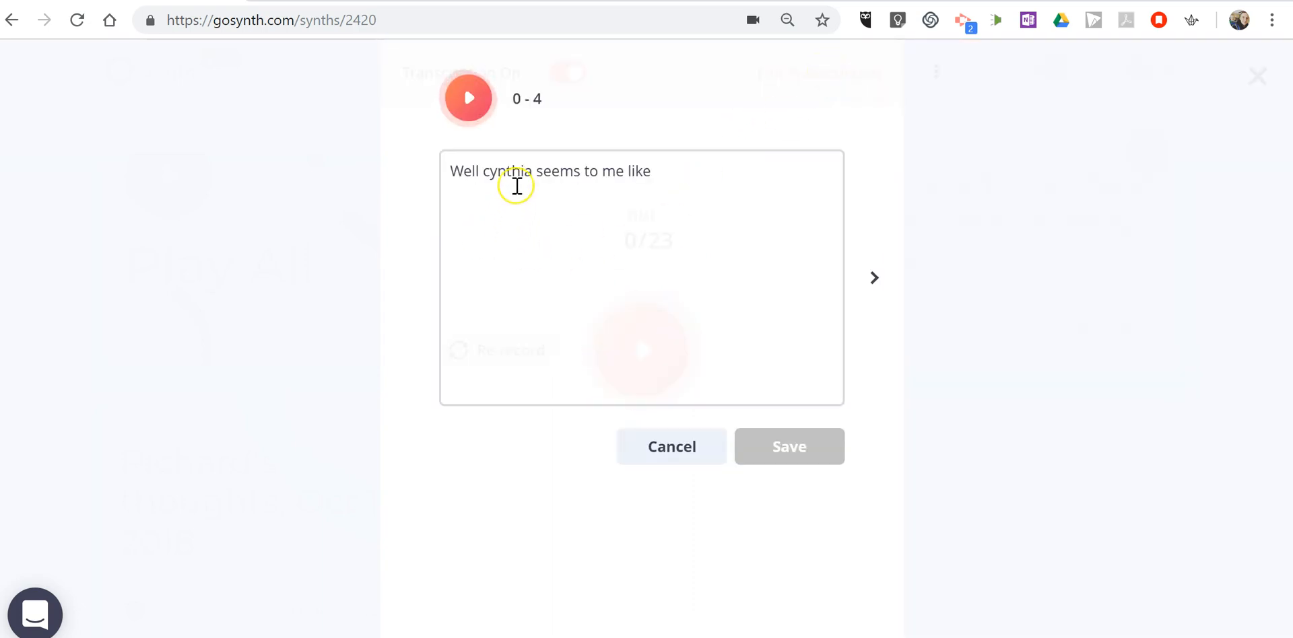
double_click(507, 171)
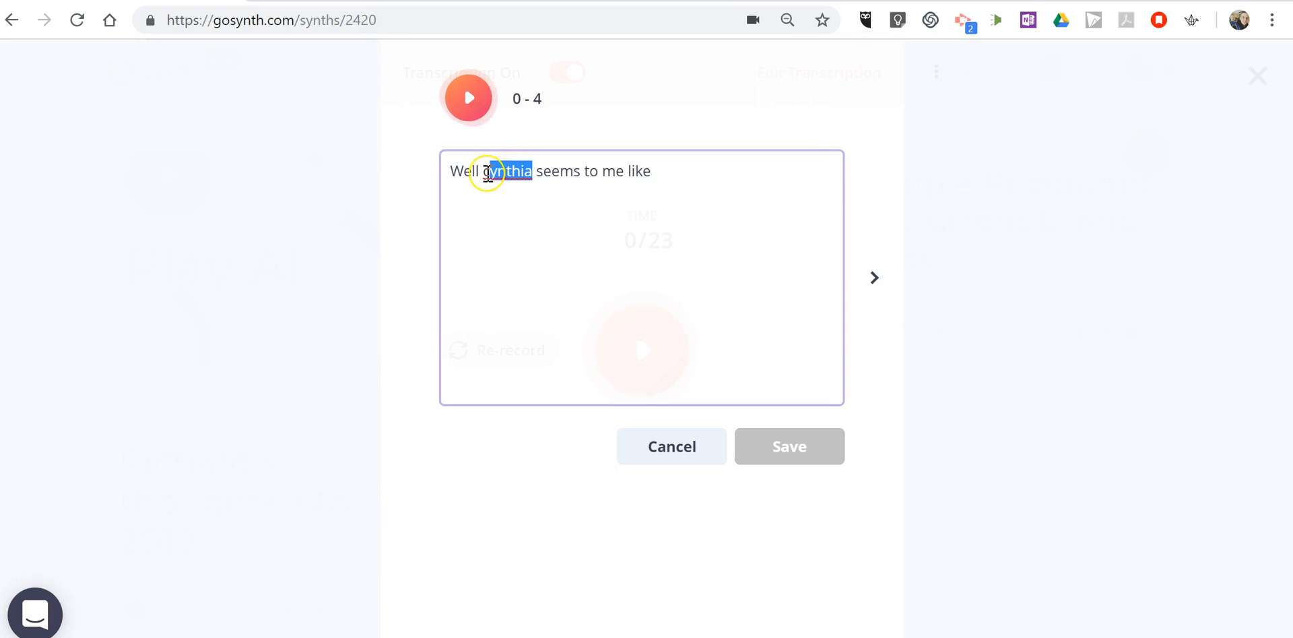
type("ynth")
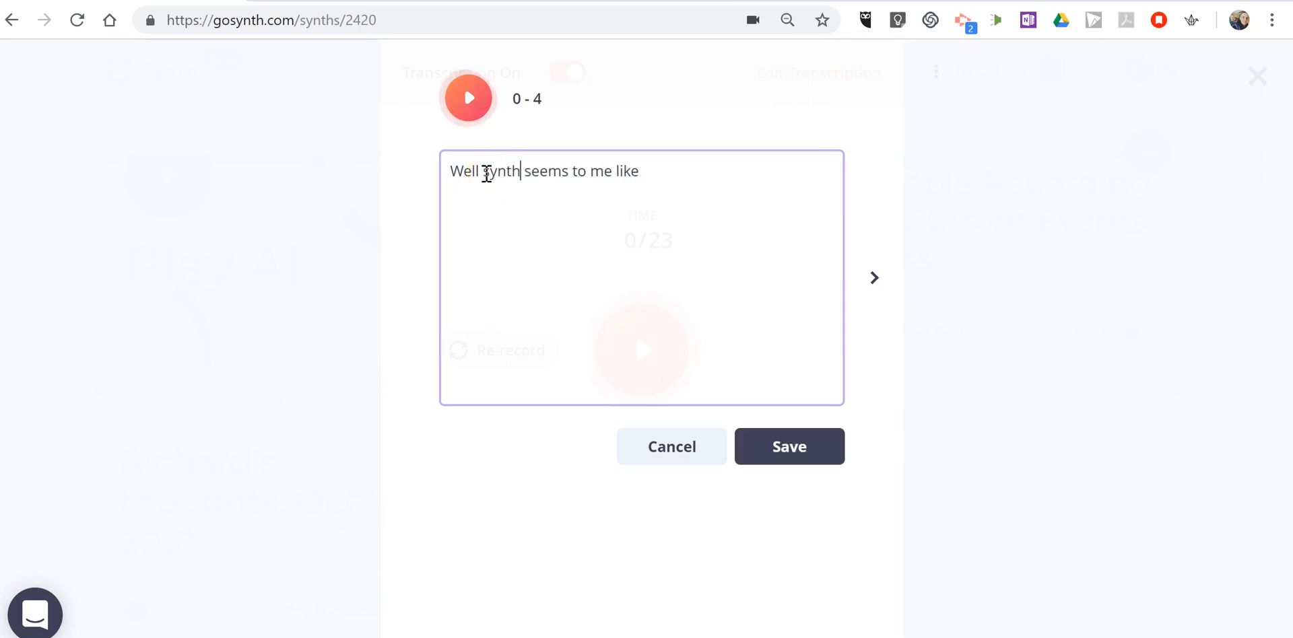
left_click(787, 446)
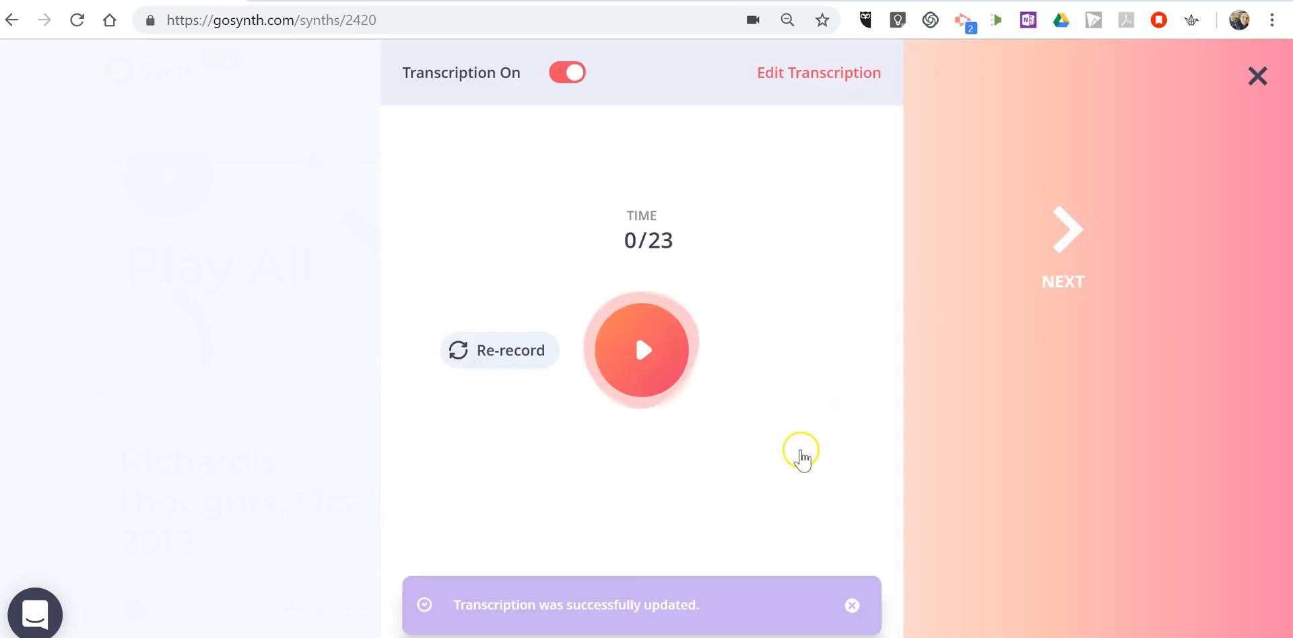
- Move through the title details and finish editing the recording
left_click(1064, 229)
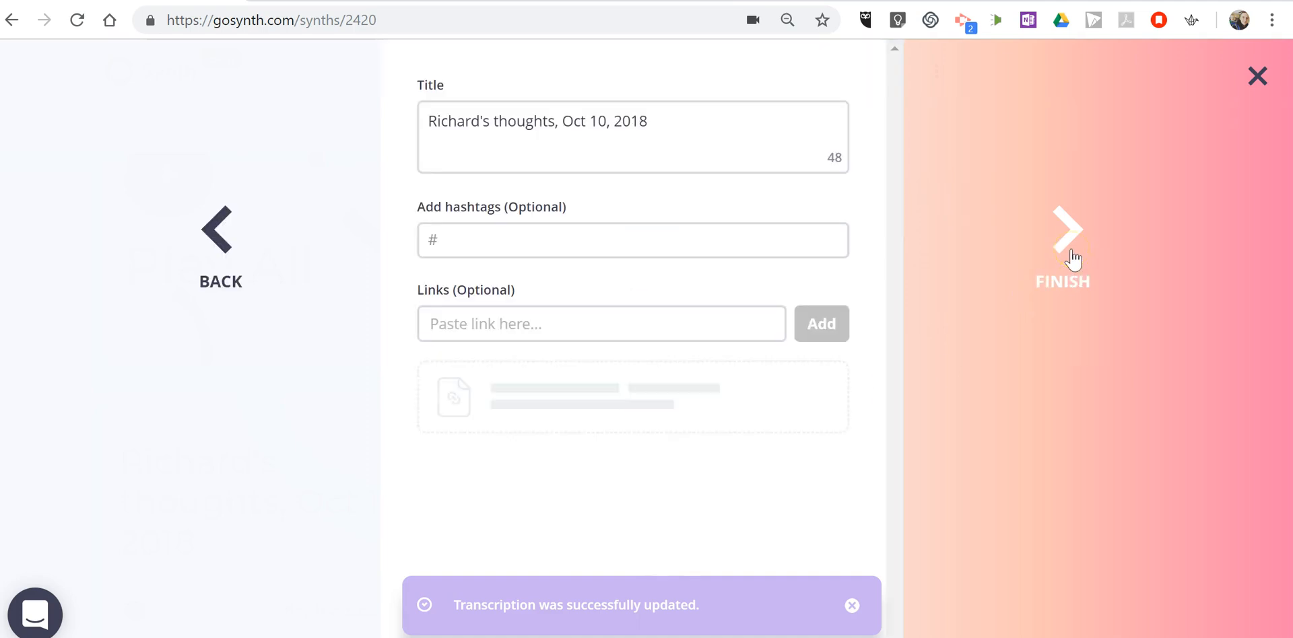
left_click(1063, 229)
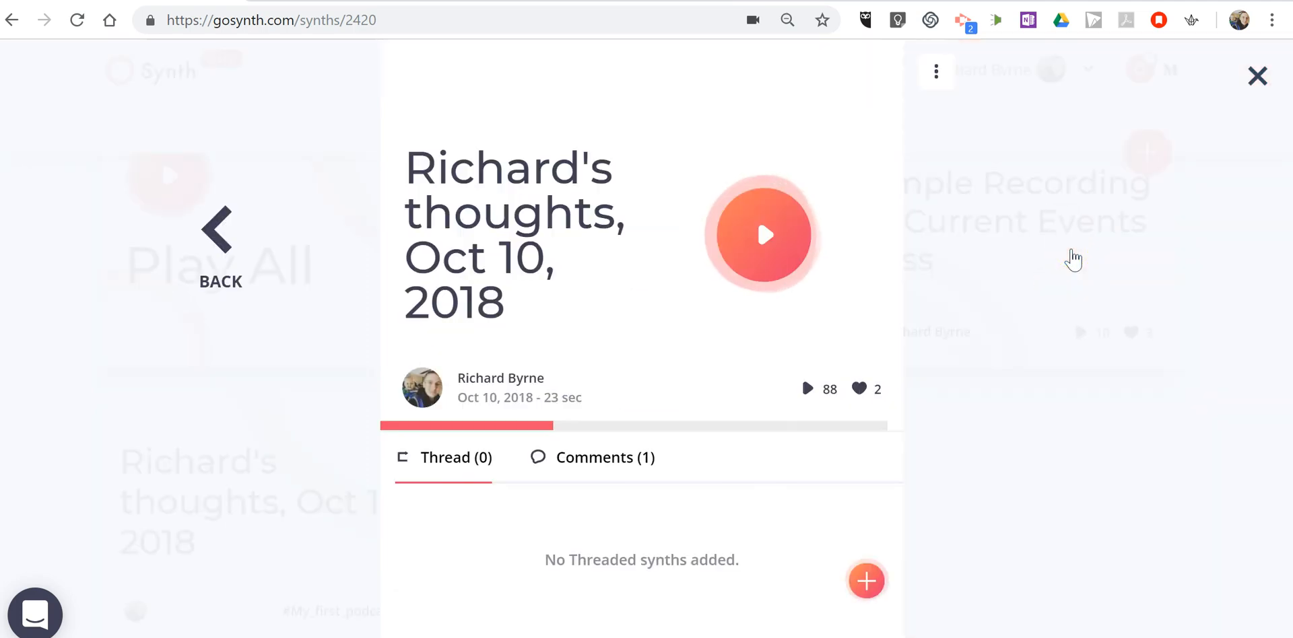
- Replay the recording to confirm the corrected caption, then close back to the Library
left_click(761, 235)
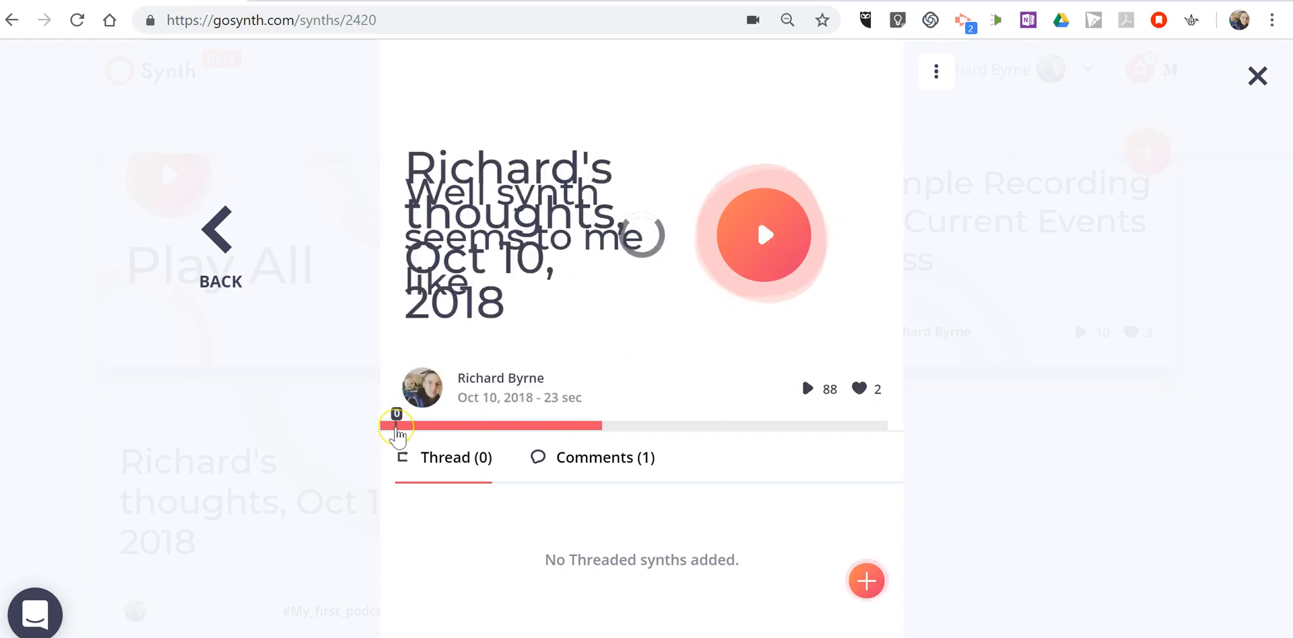
left_click(761, 235)
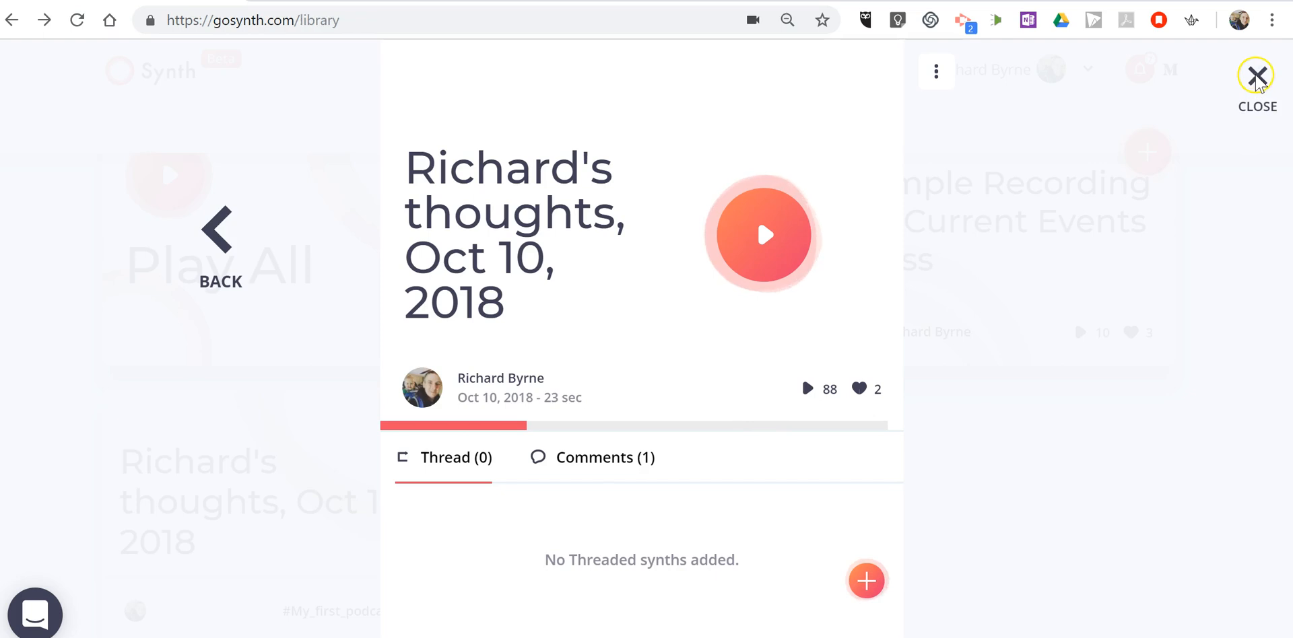
left_click(1256, 77)
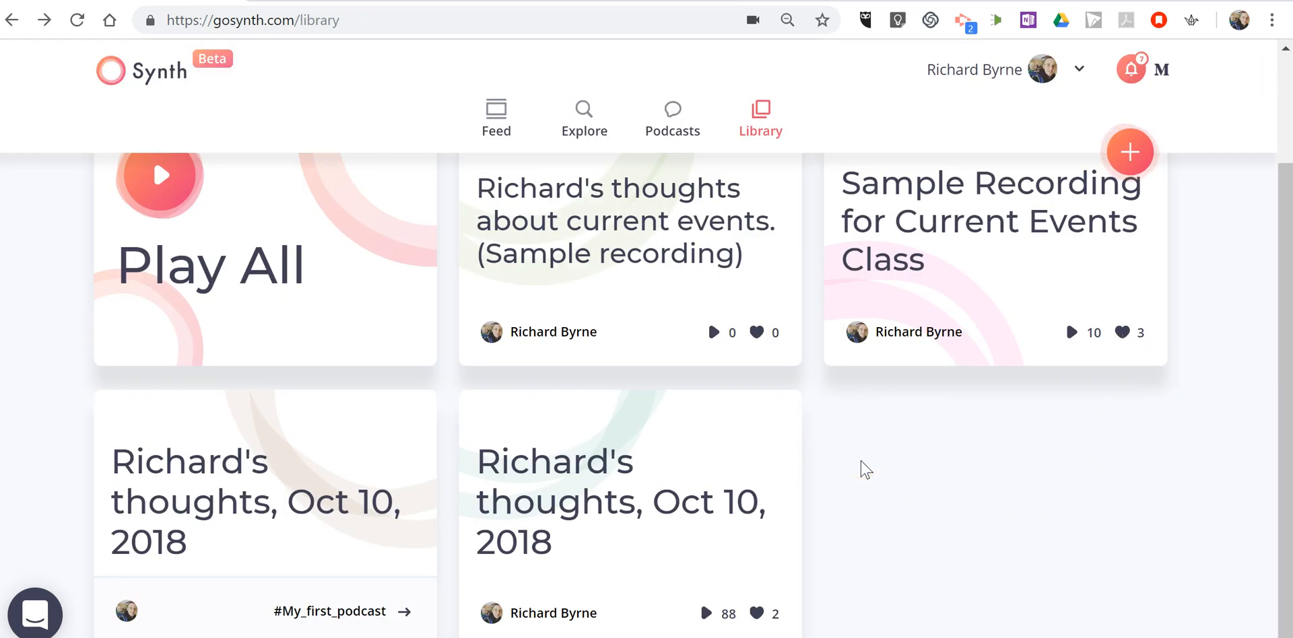
- Open the 'thoughts about current events (Sample recording)' card from the Library
scroll("down", 3)
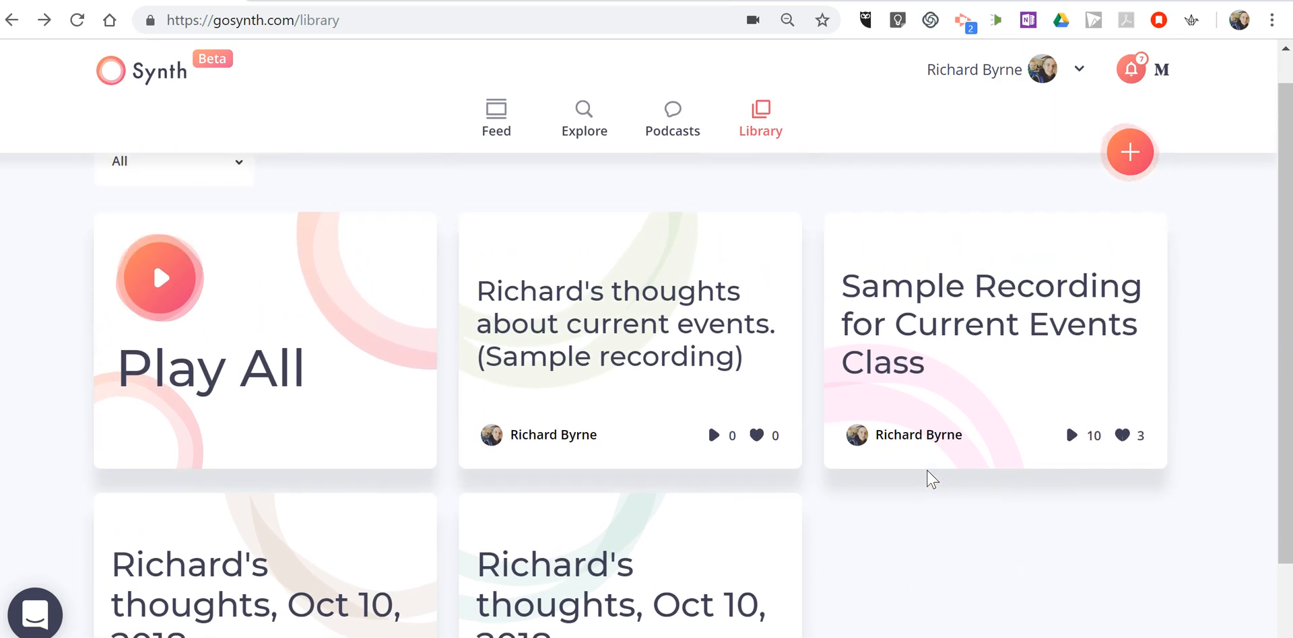
mouse_move(614, 316)
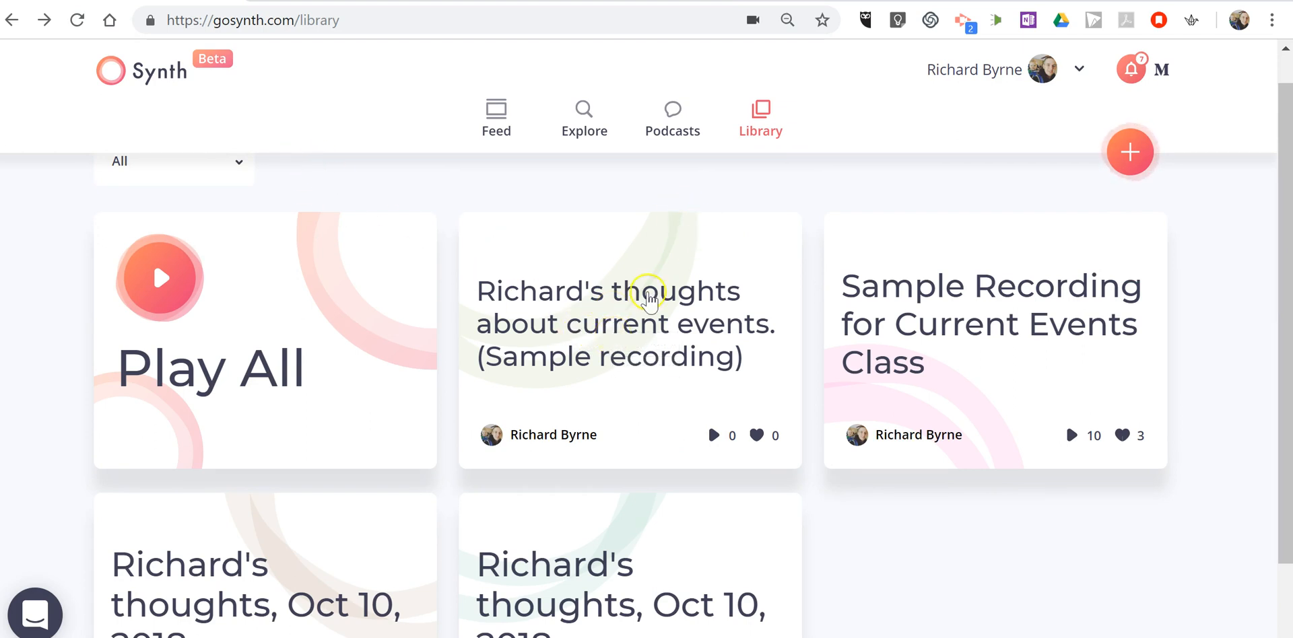
left_click(629, 324)
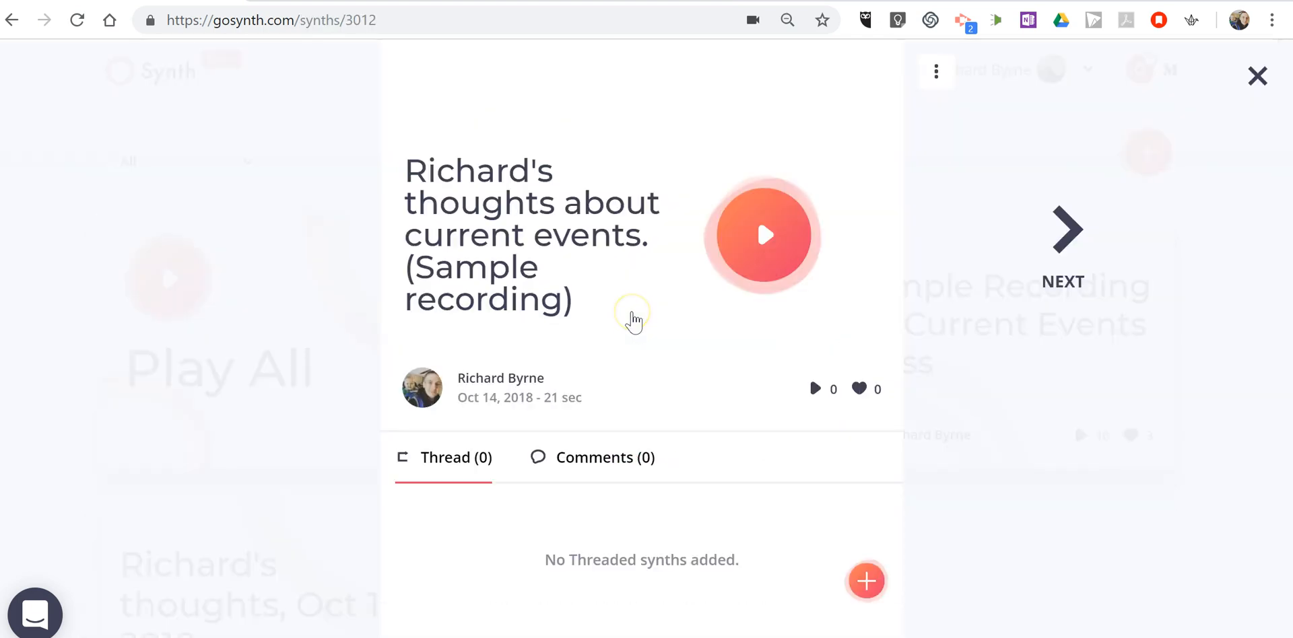
- Reveal the recording's sharing options (Tweet, Embed Code, Weblink) from its ⋮ menu
left_click(936, 72)
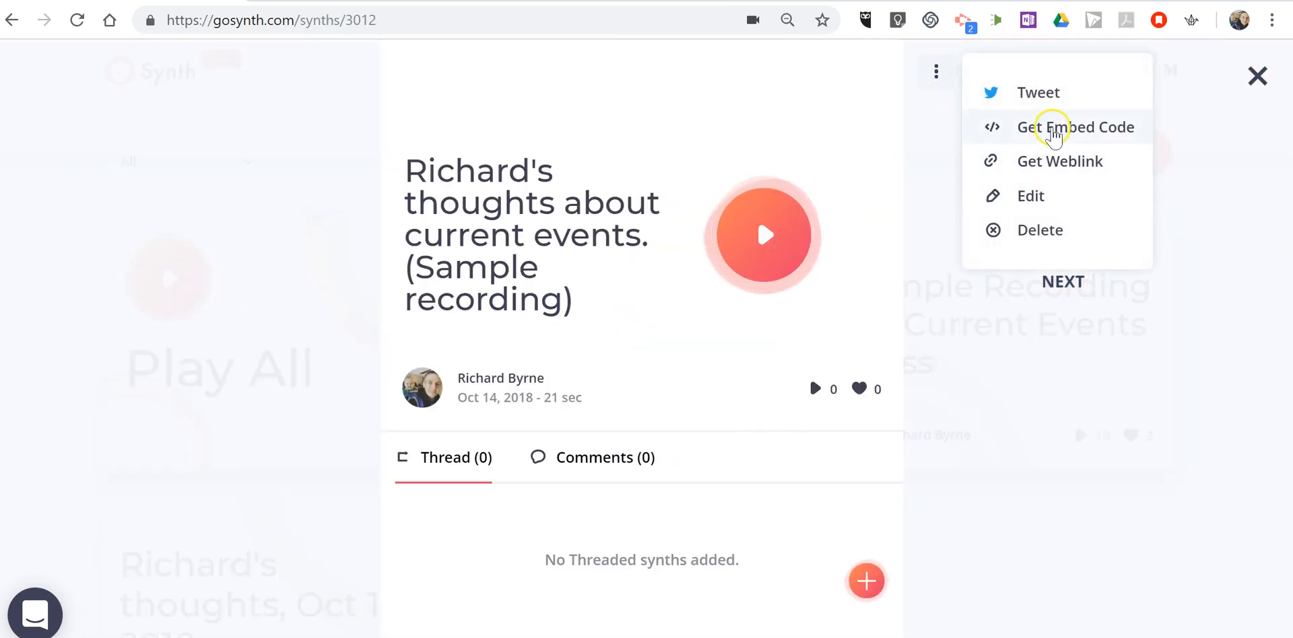
mouse_move(1035, 107)
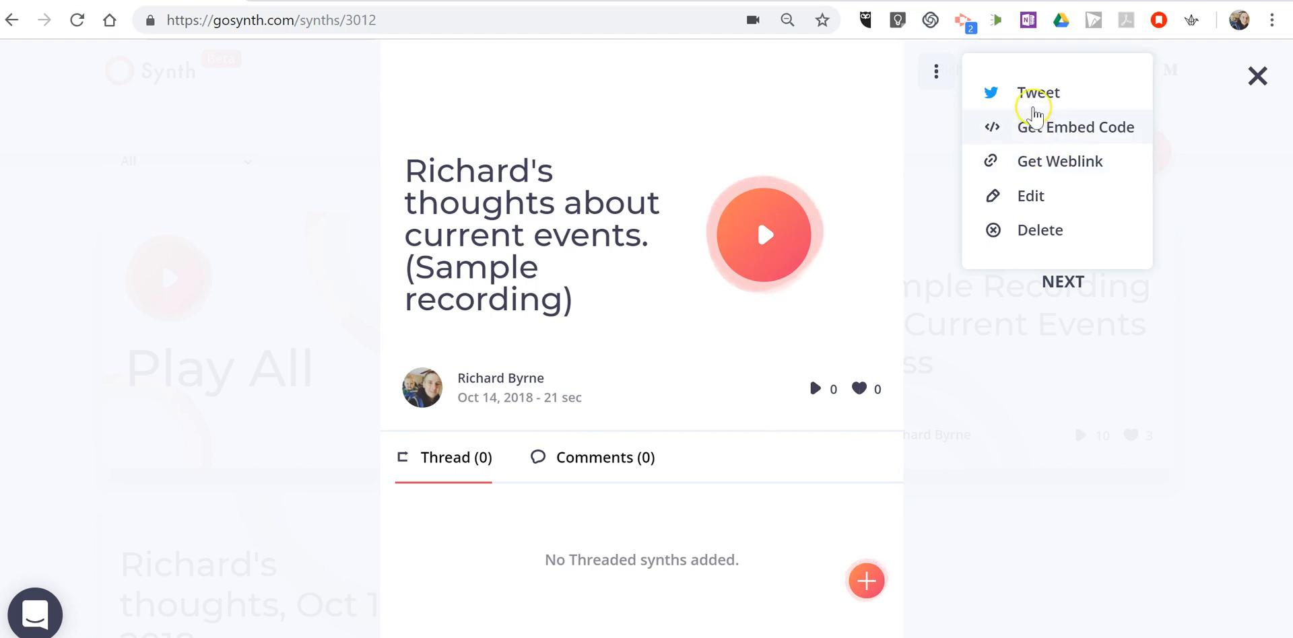